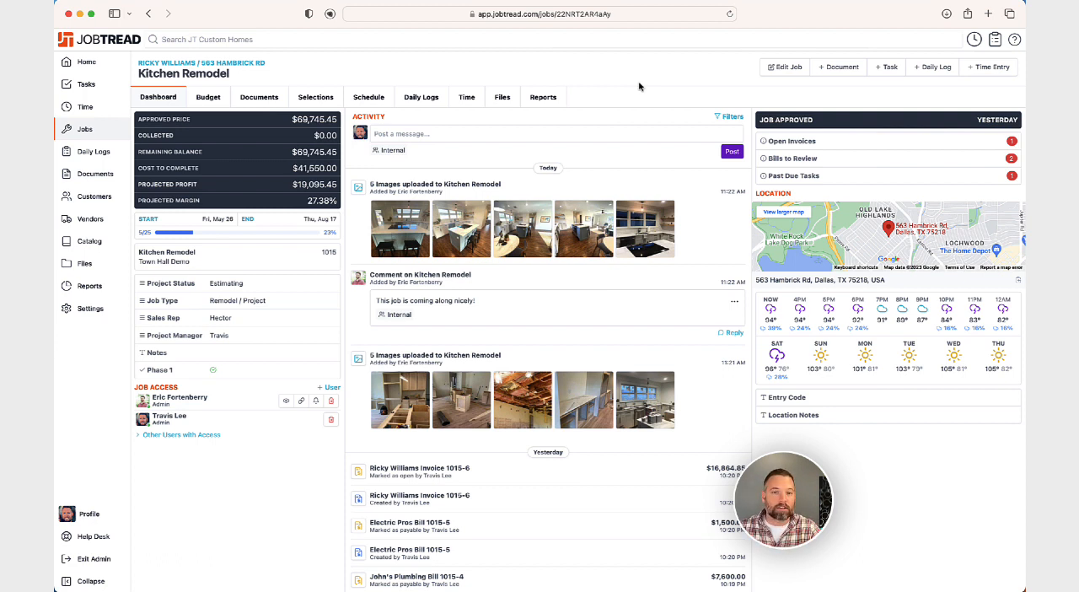
Step: Show the Kitchen Remodel budget with its cost items and groups listed
click(209, 97)
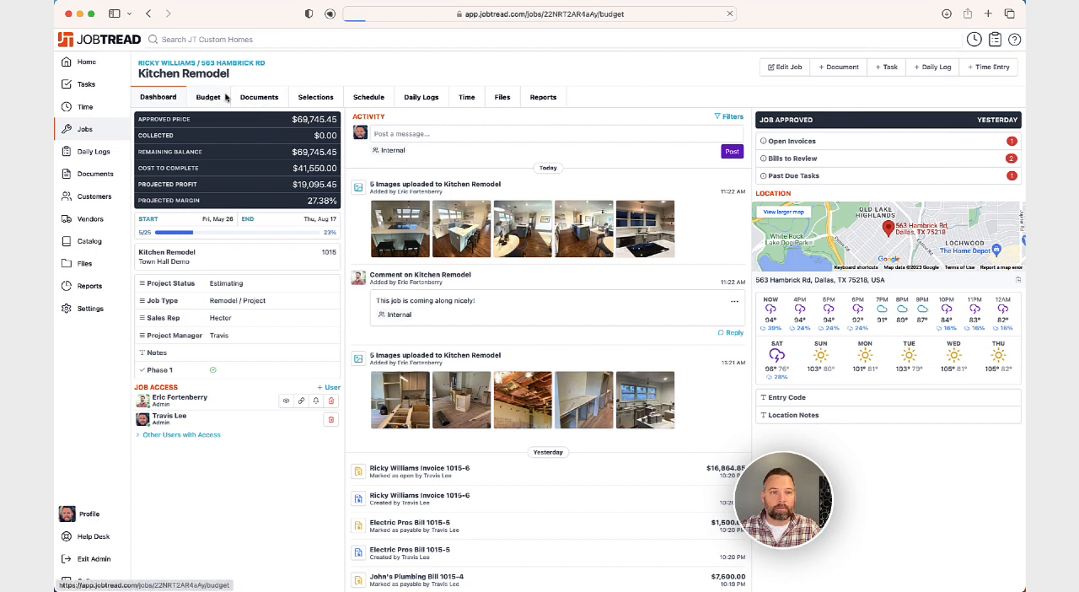
click(207, 96)
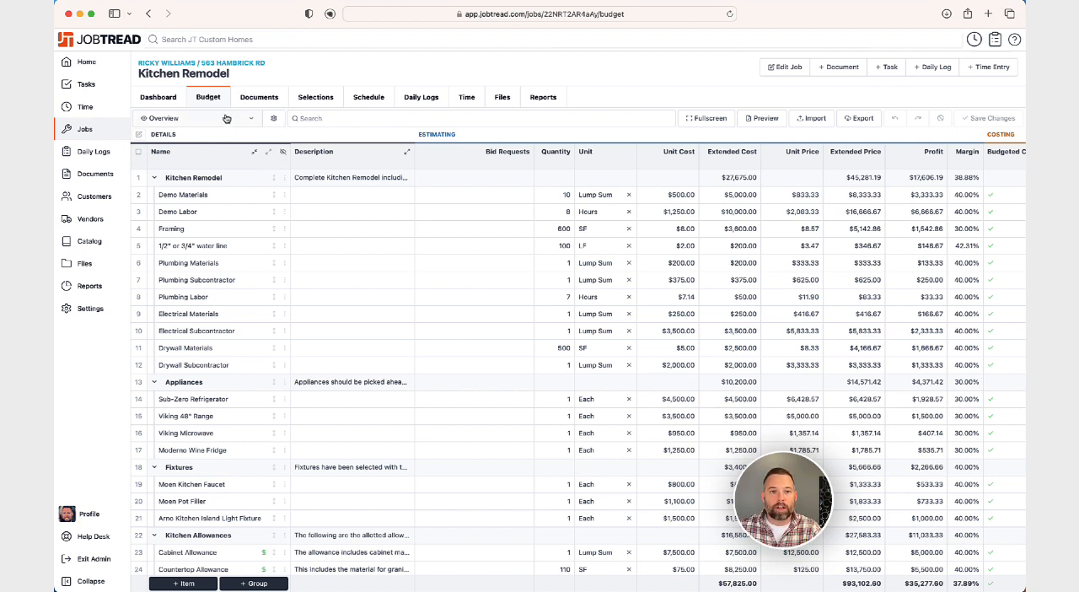
click(211, 196)
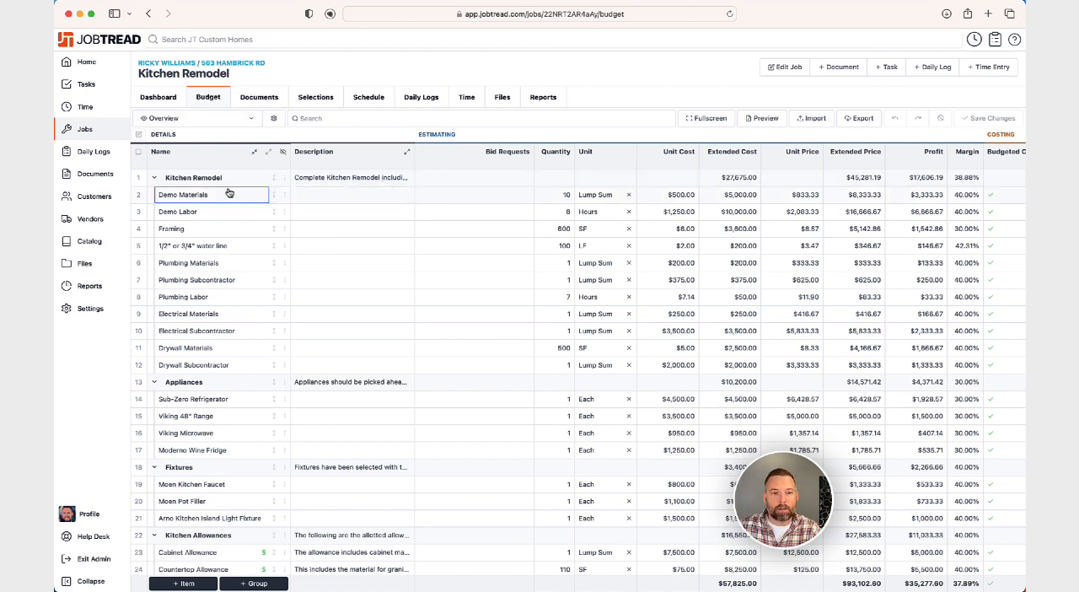
click(351, 196)
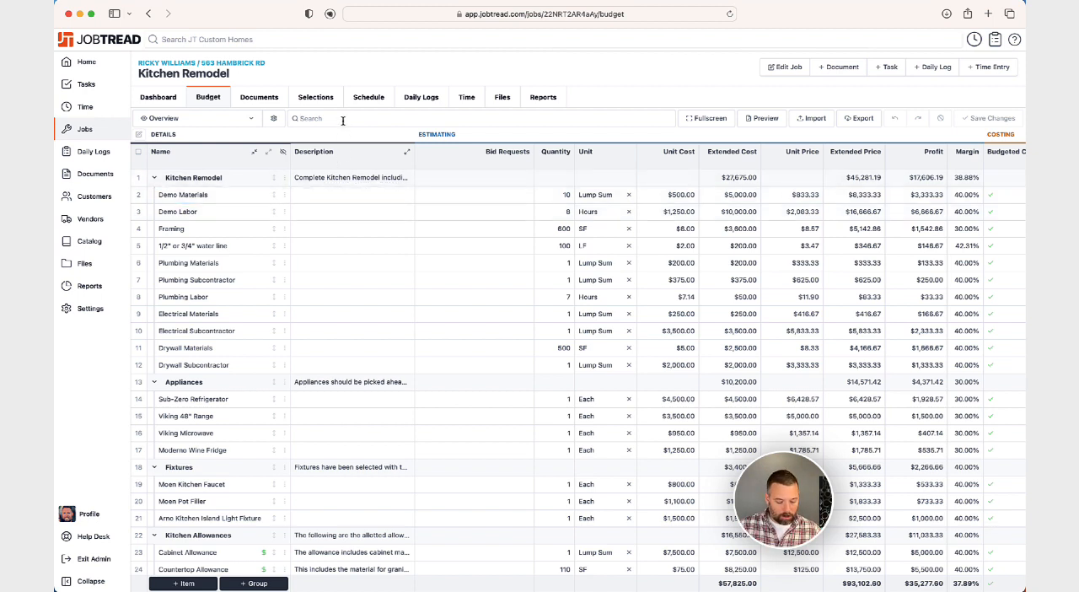
text(electric)
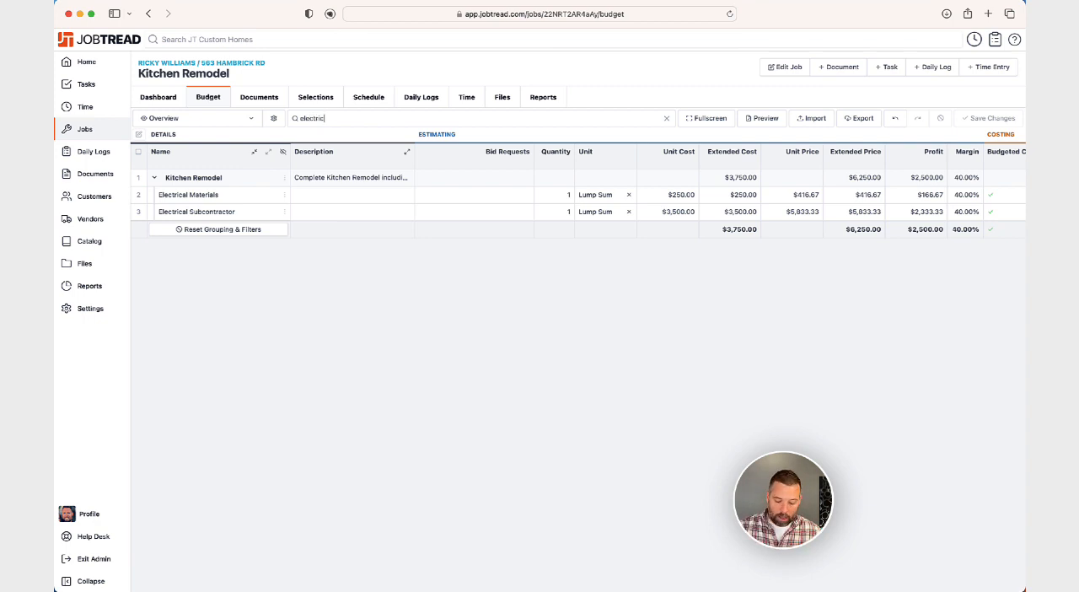
key(Backspace)
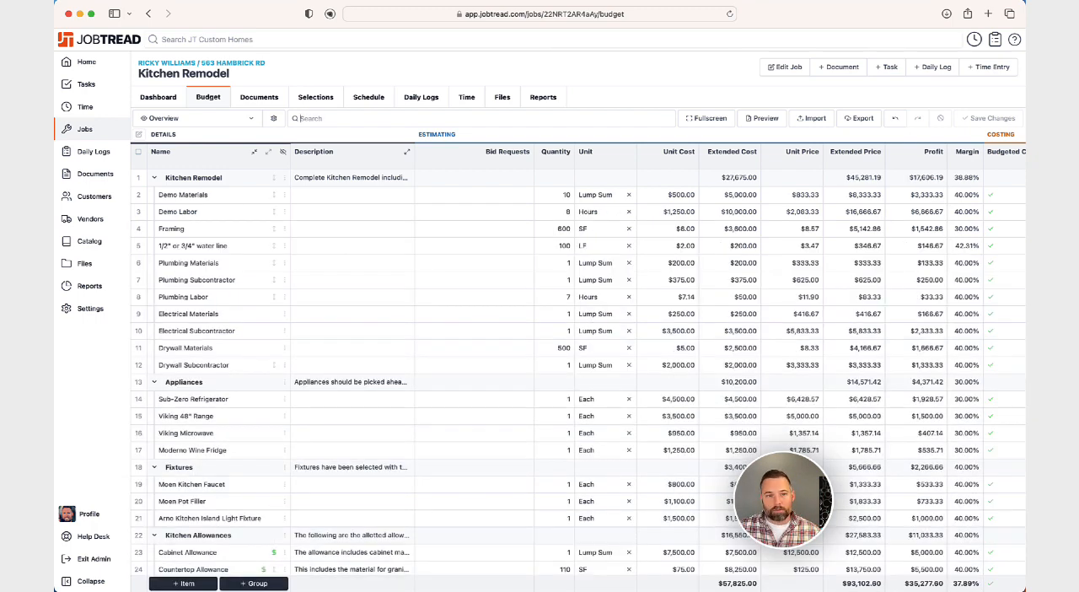
text(plumbing)
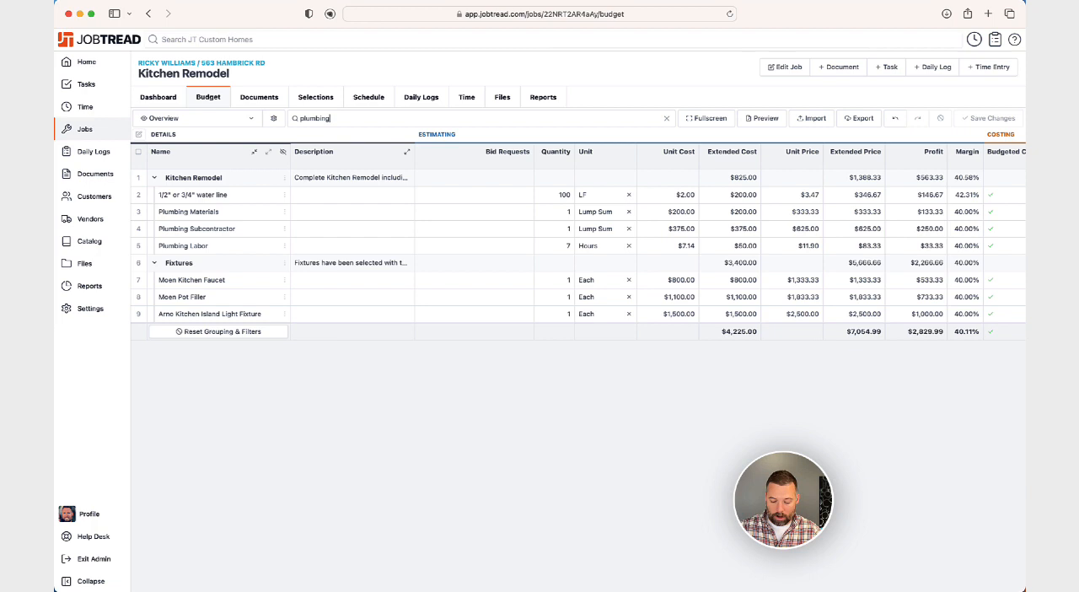
click(666, 118)
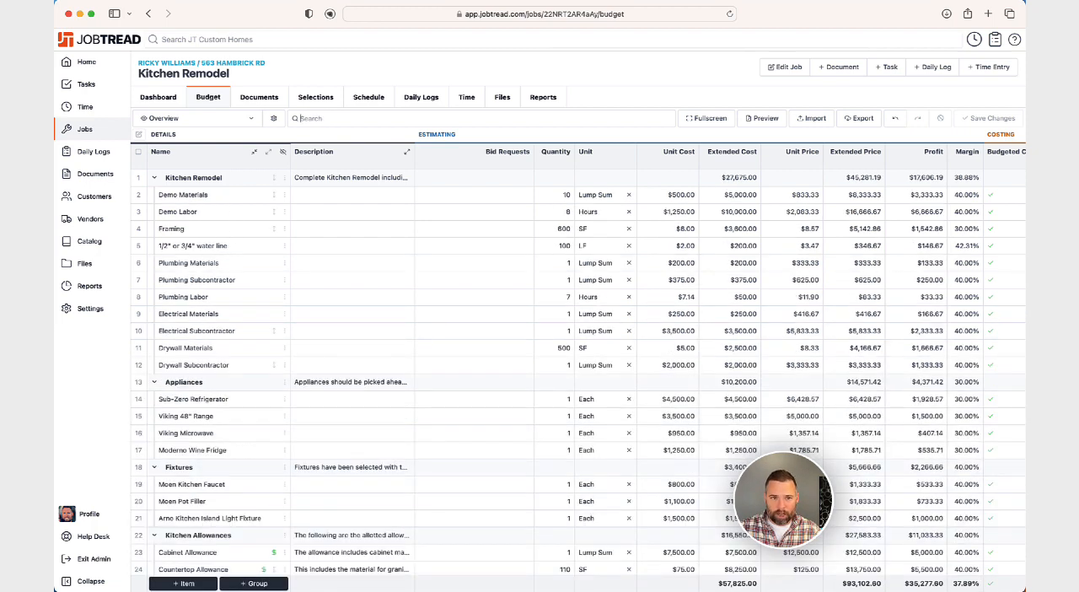
mouse_move(685, 135)
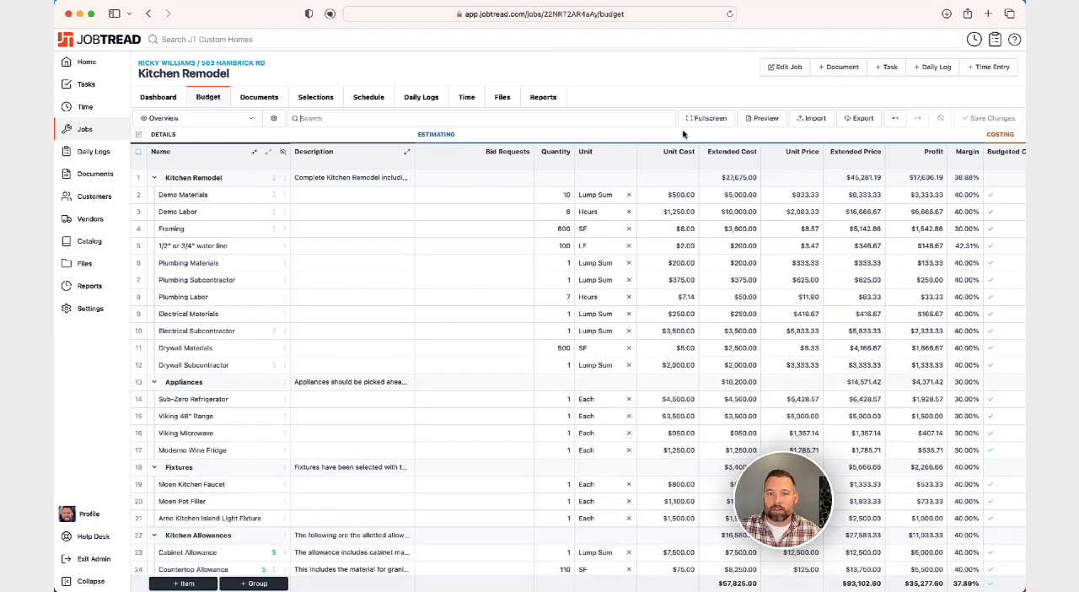
mouse_move(812, 98)
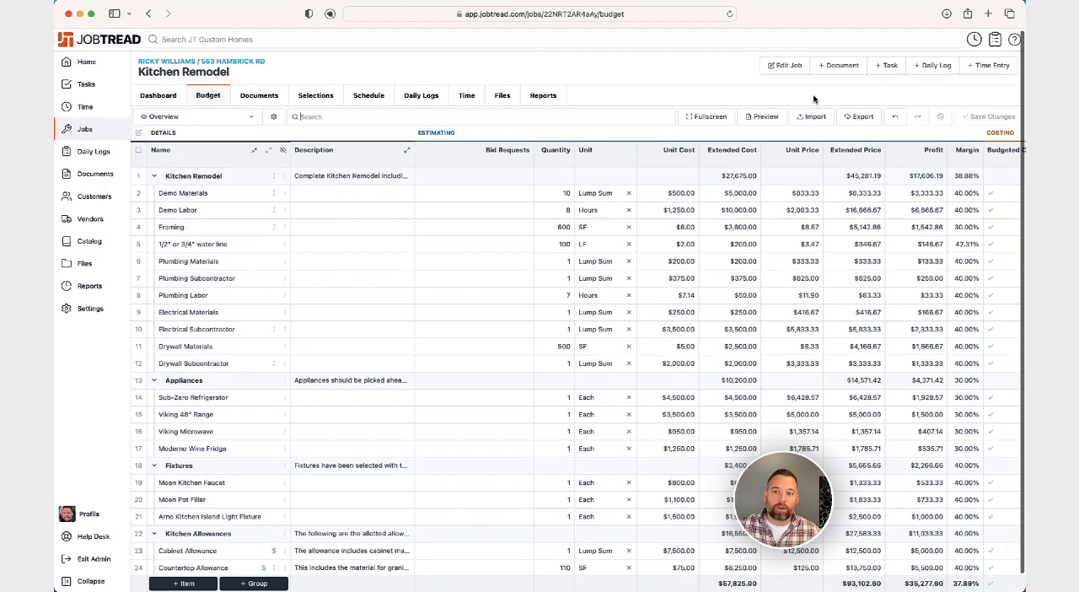
mouse_move(177, 148)
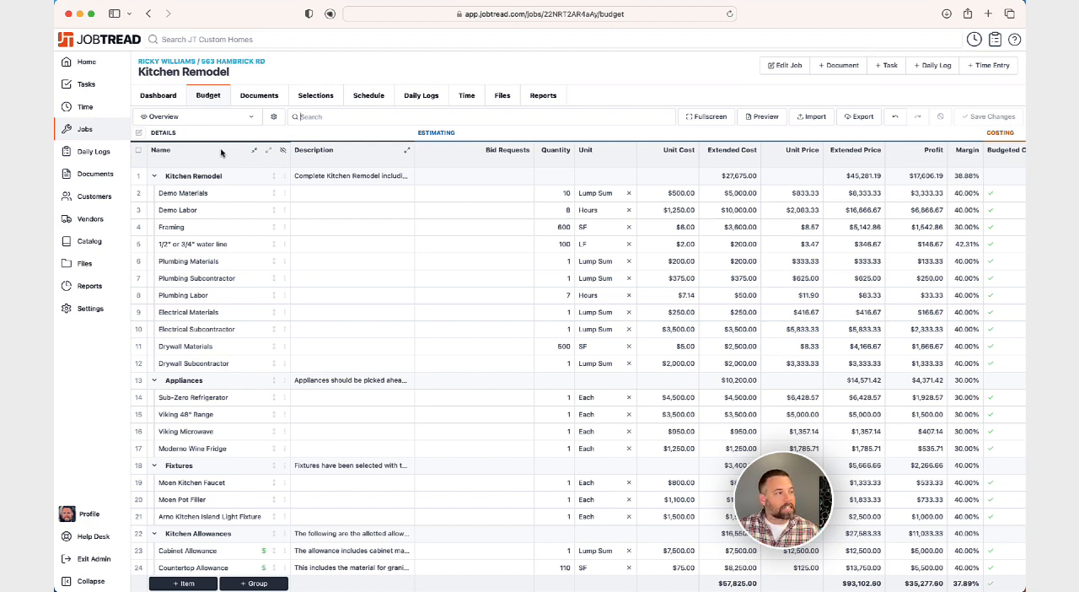
mouse_move(701, 116)
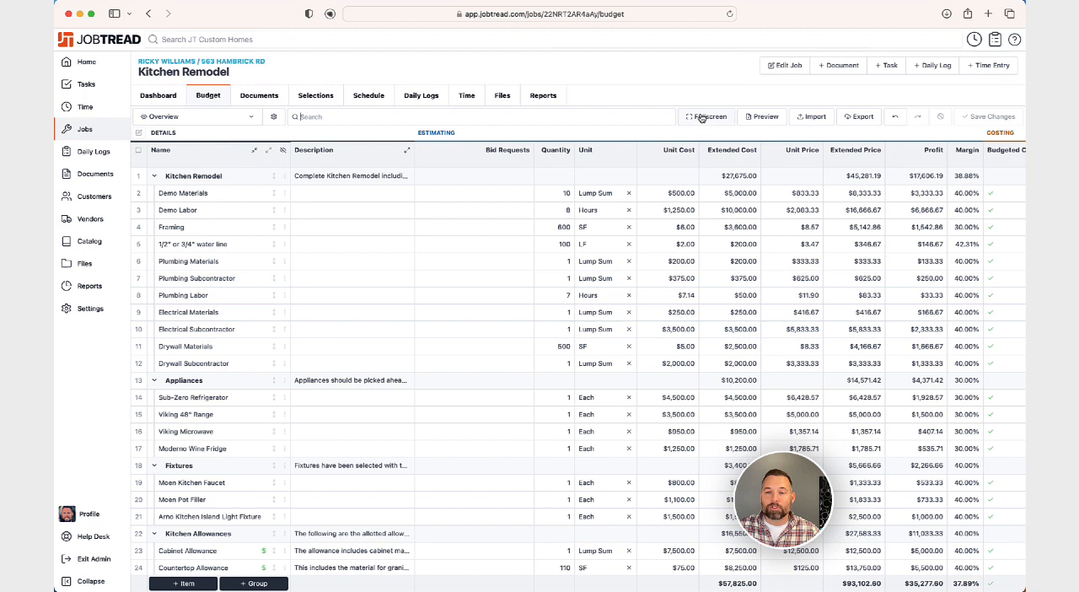
click(705, 117)
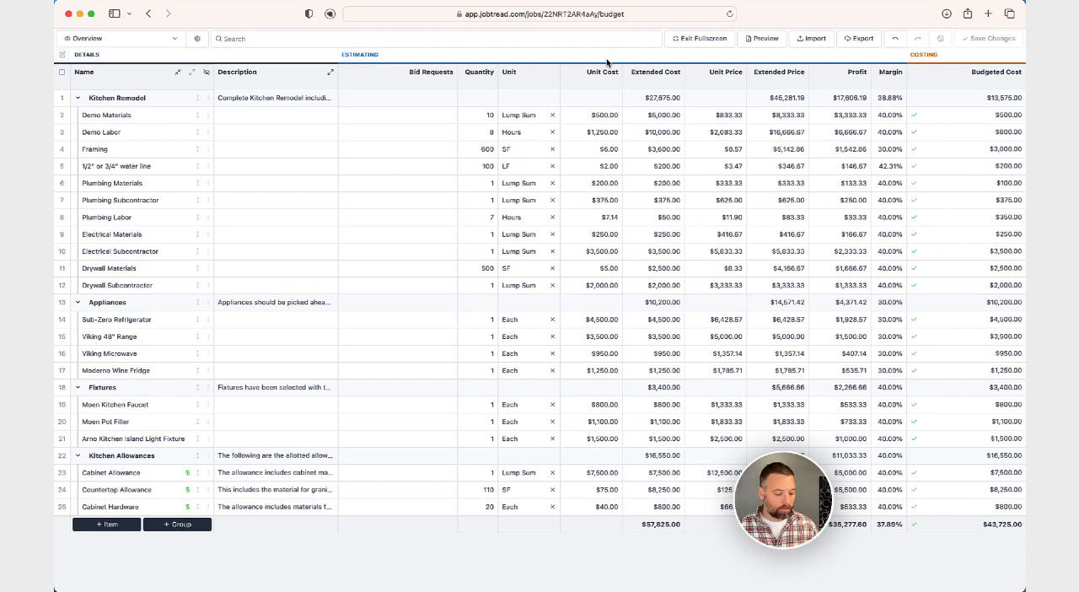
click(701, 37)
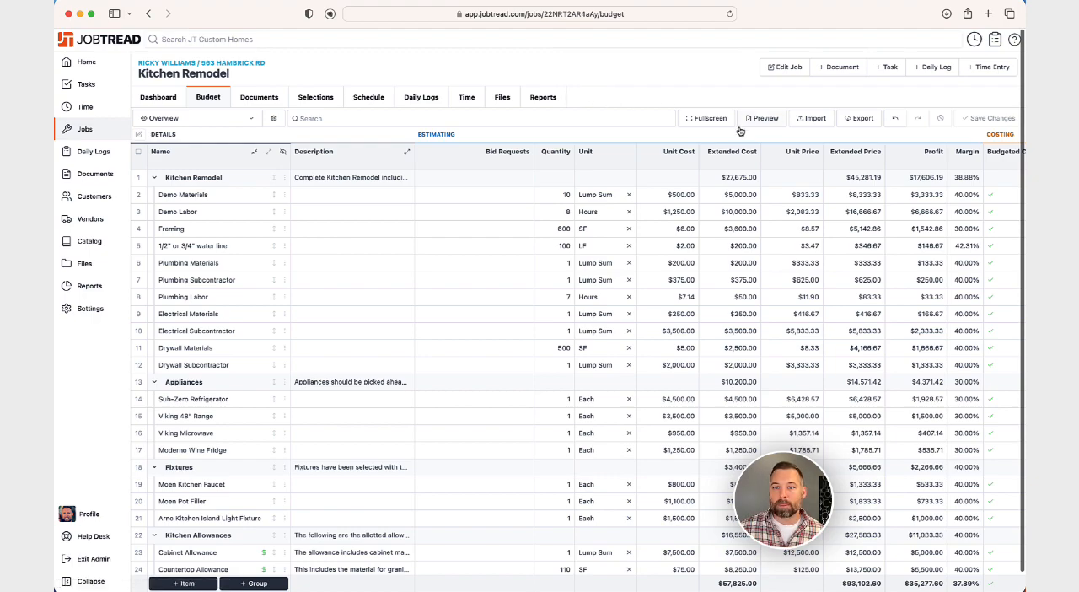
click(762, 118)
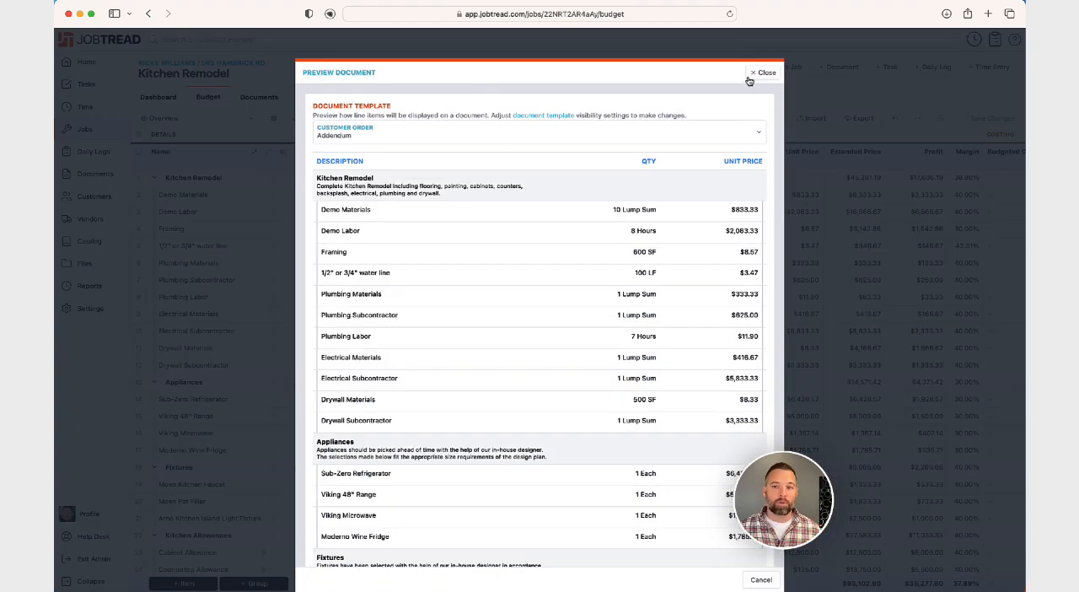
click(762, 73)
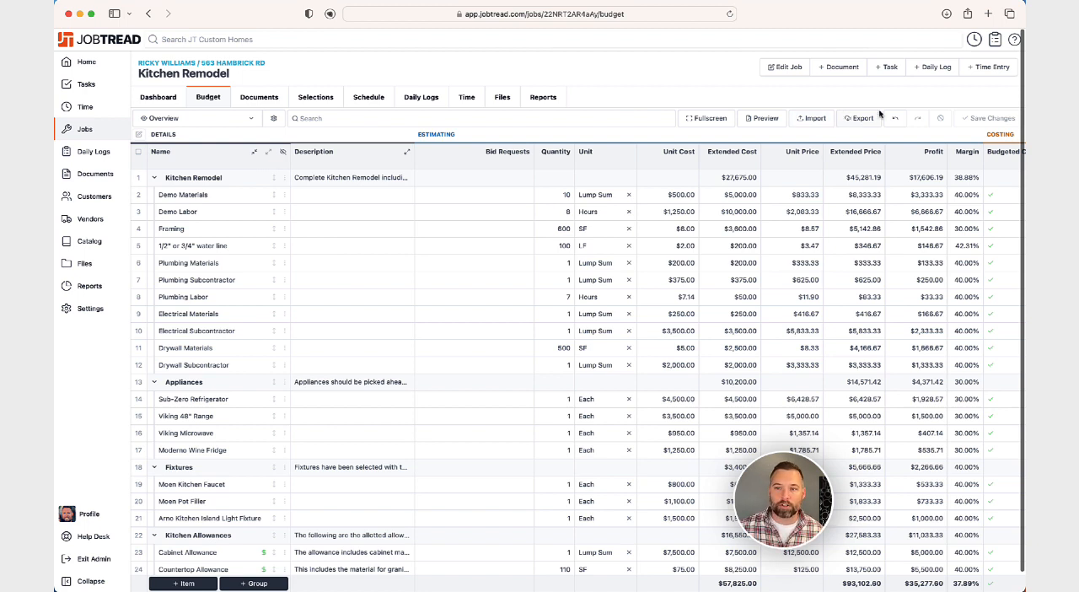
mouse_move(854, 152)
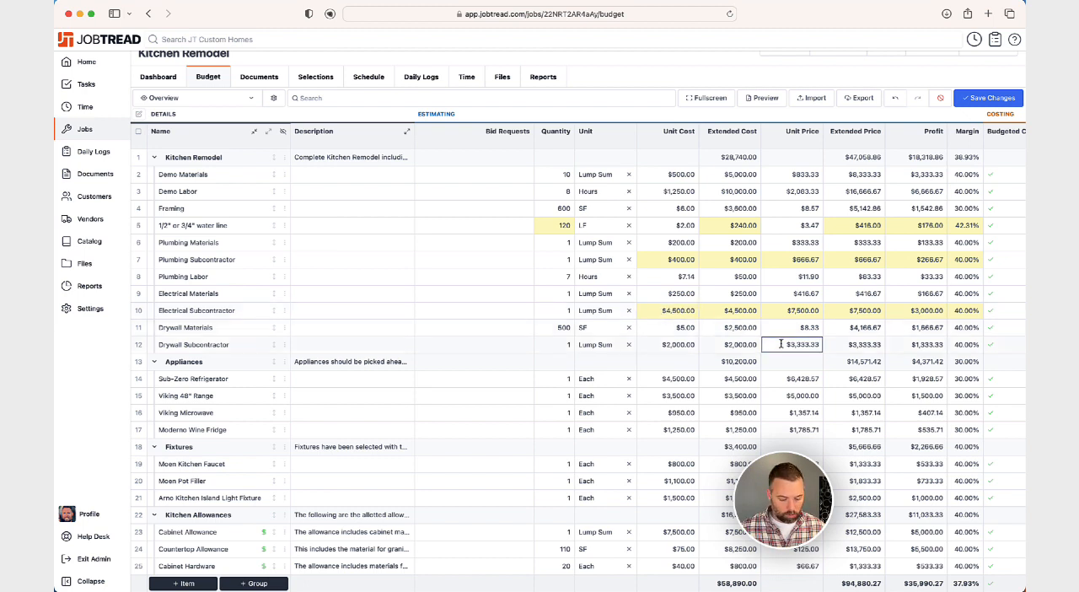
Step: Set the plumbing subcontractor cost, undo the unwanted edit, and save the inline budget changes
text(4000)
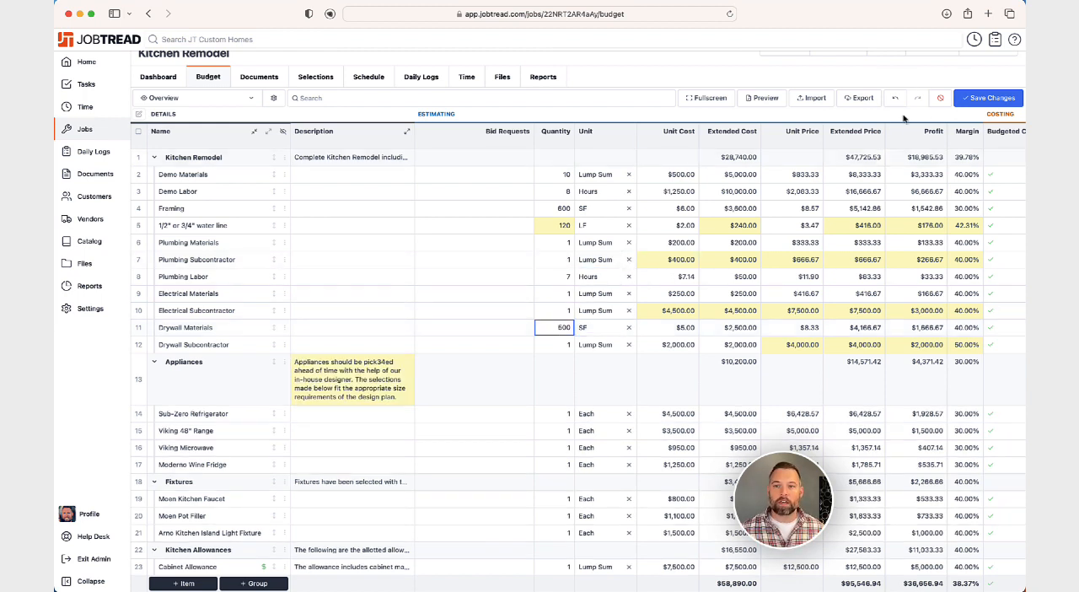
mouse_move(940, 98)
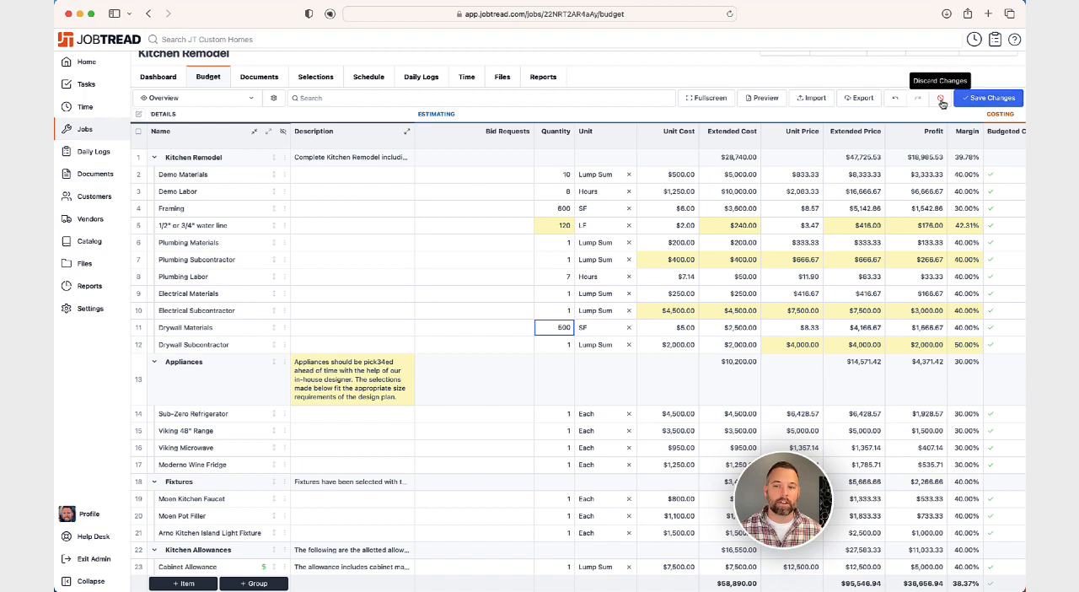
click(893, 97)
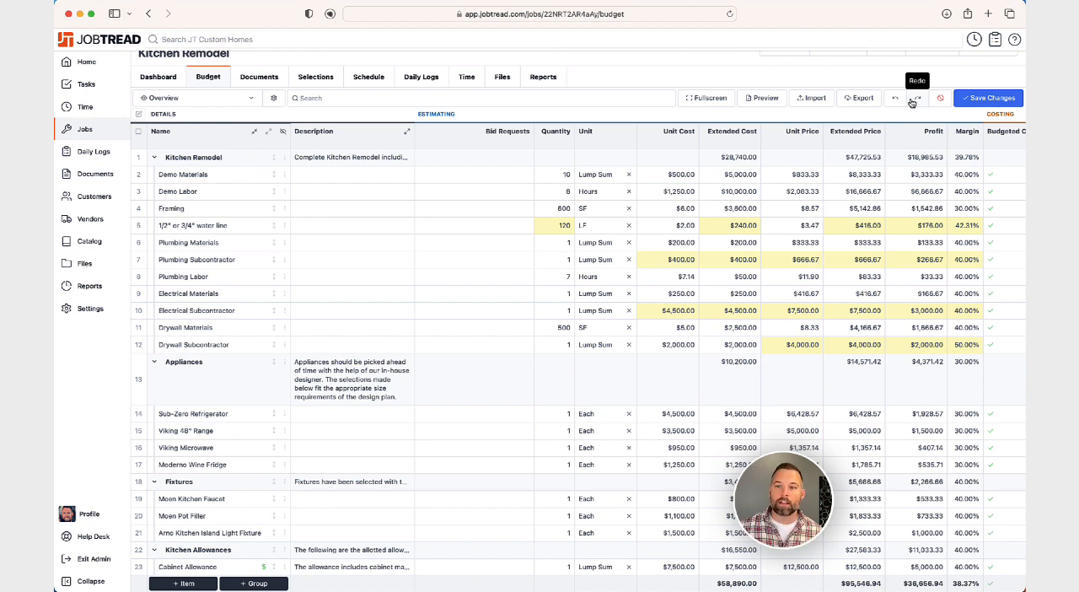
click(894, 98)
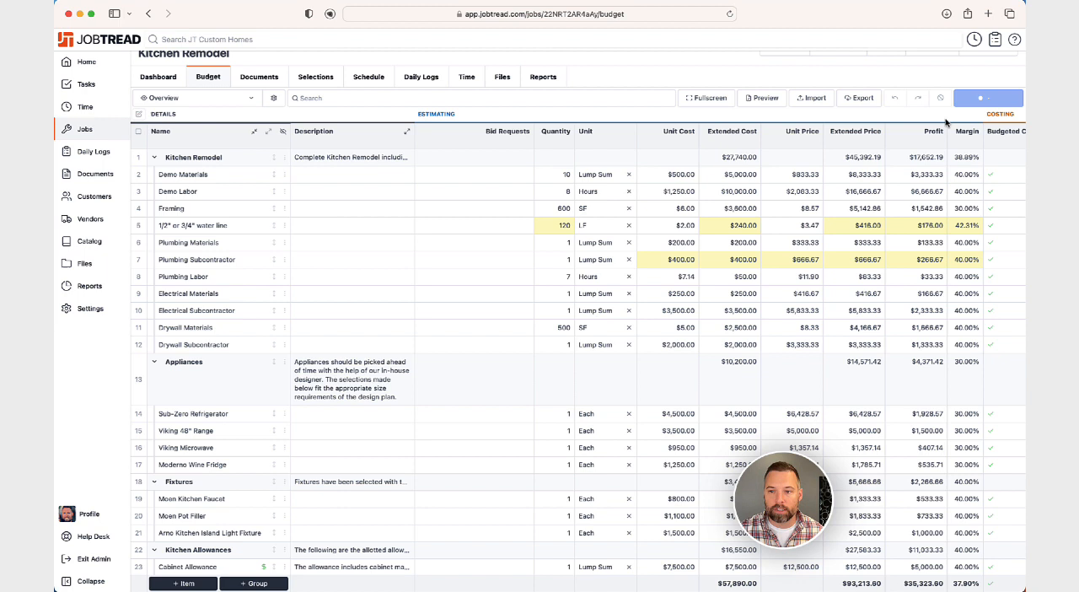
click(977, 98)
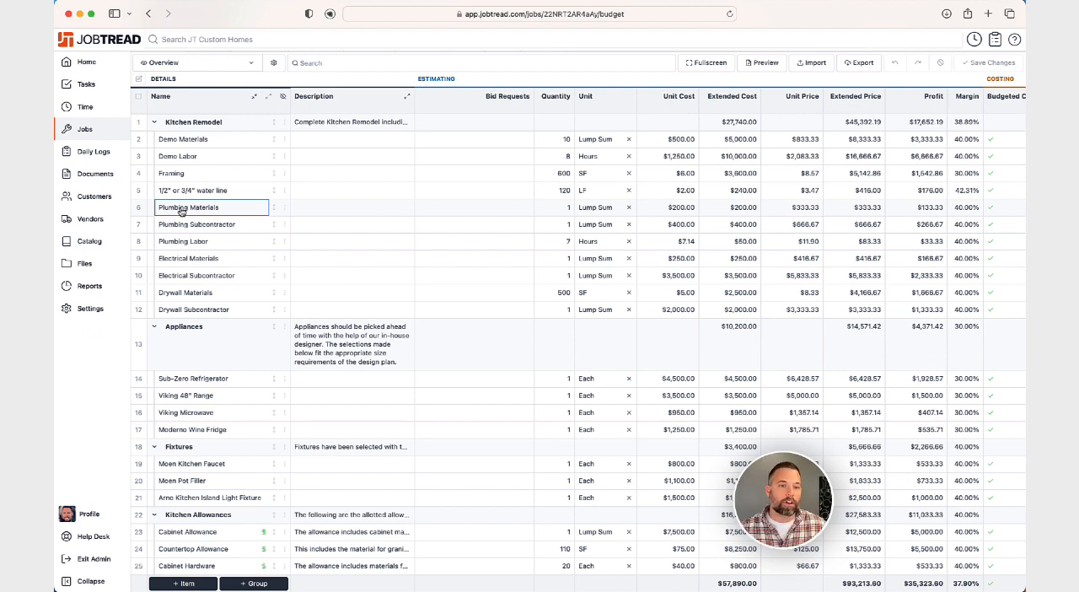
Step: Move Demo Labor below Plumbing Subcontractor, then undo to restore the original item order
click(192, 191)
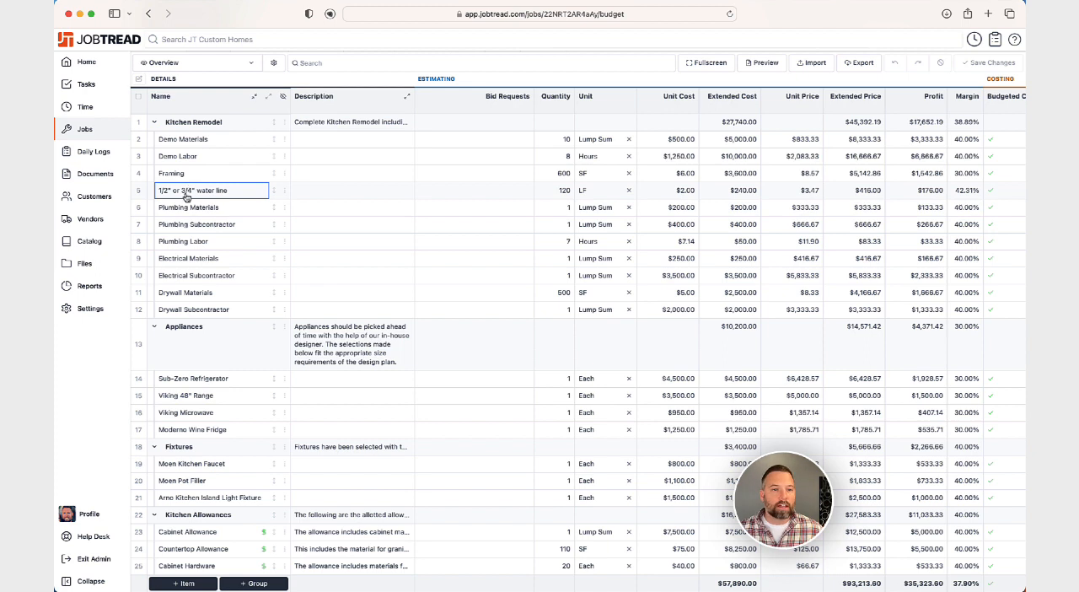
mouse_move(140, 96)
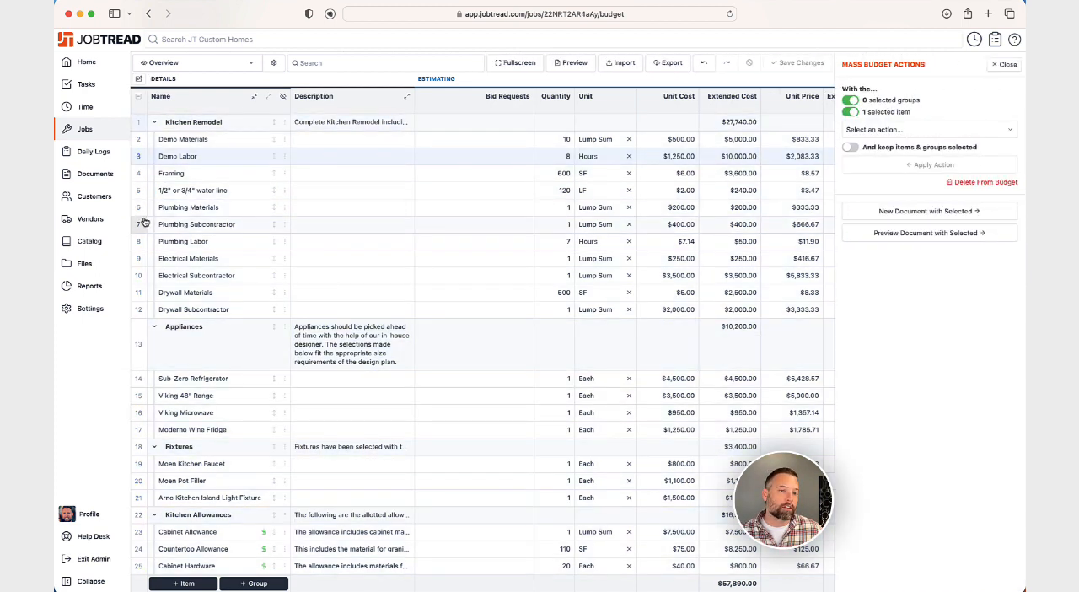
click(138, 225)
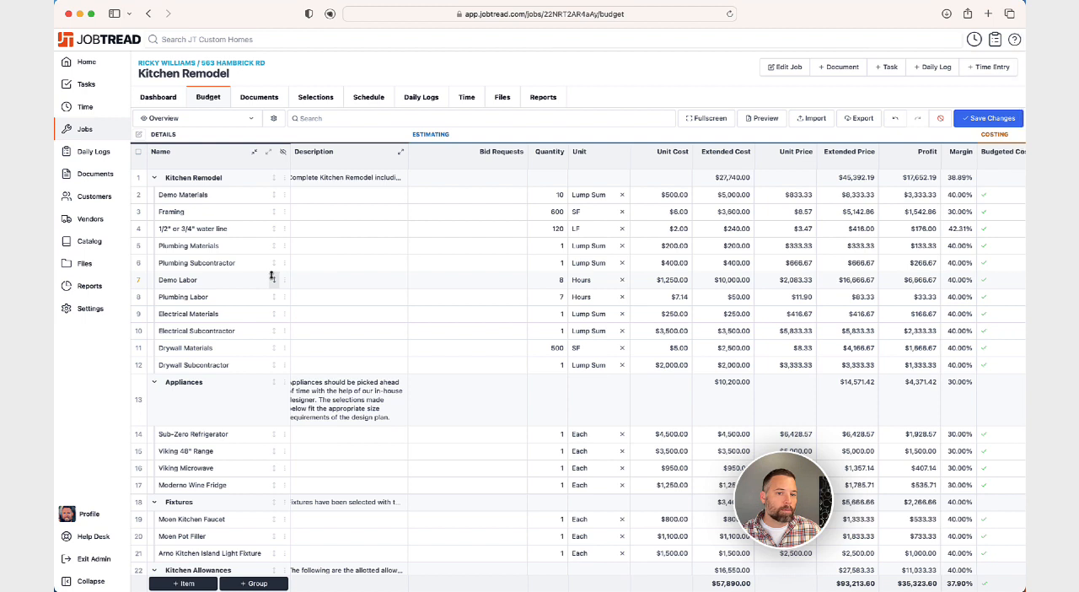
click(348, 247)
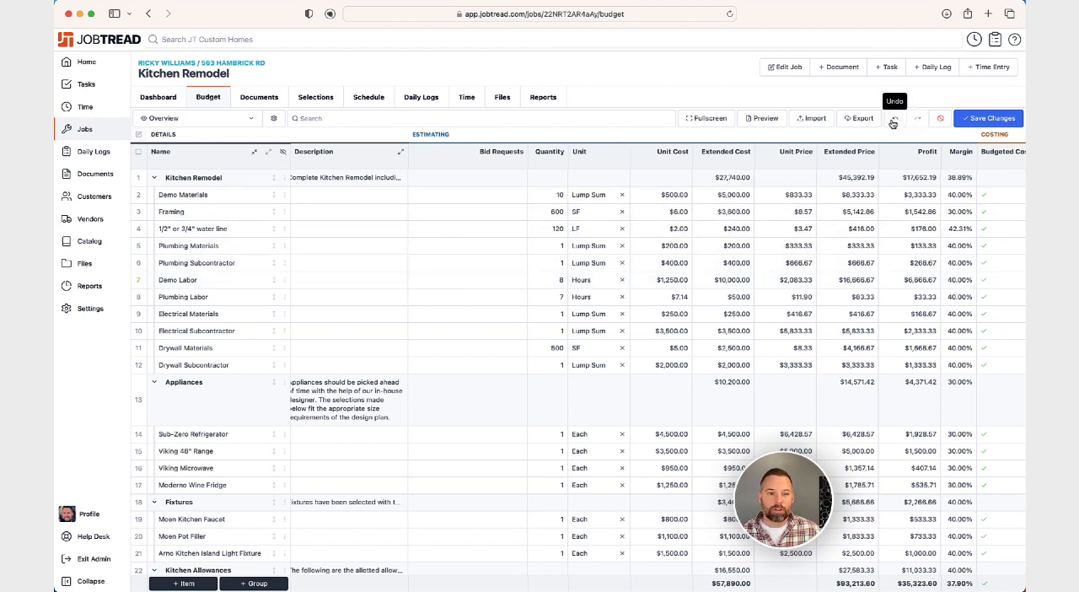
click(893, 118)
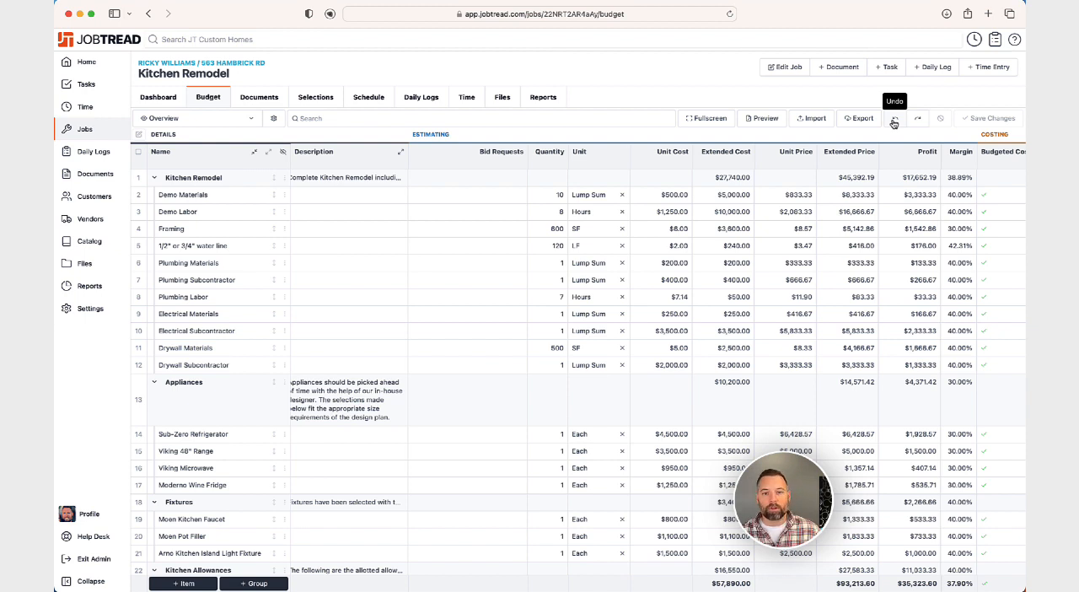
click(552, 229)
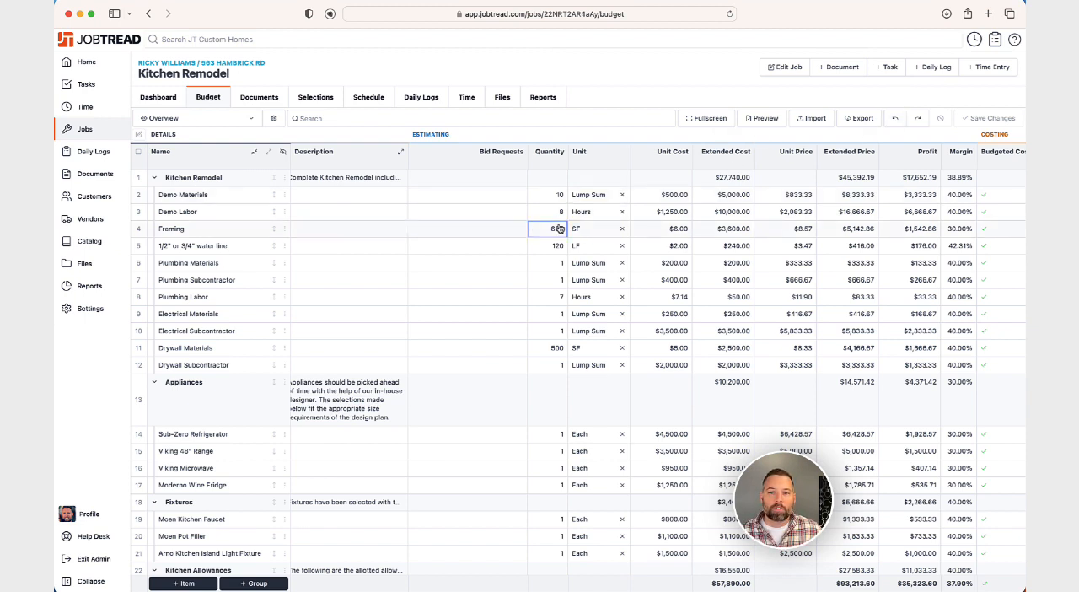
Step: Widen the Description column so the Kitchen Remodel and Appliances group notes read in full
click(665, 263)
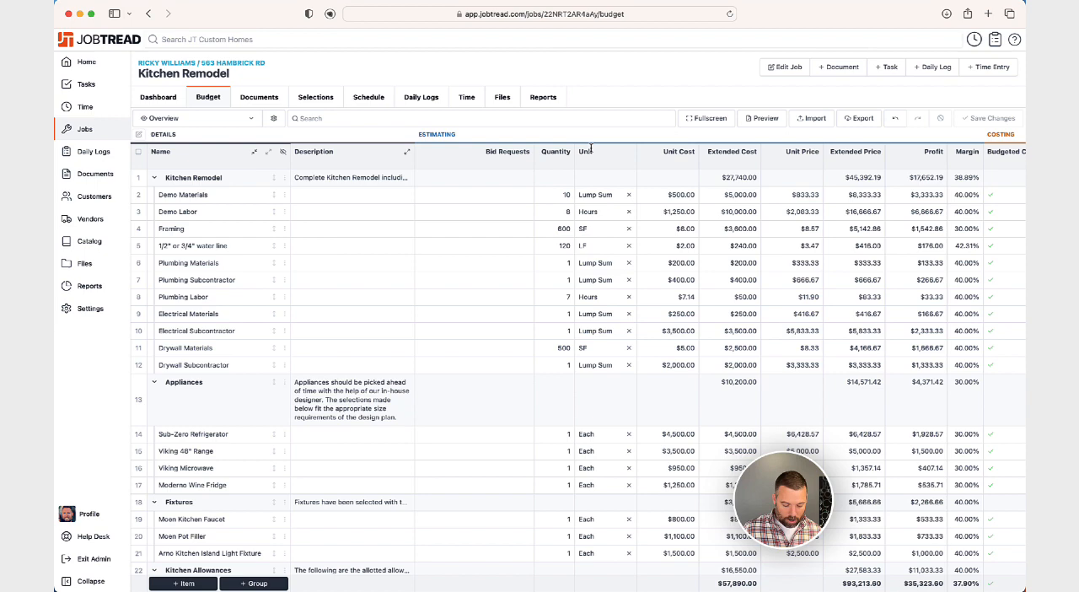
Step: Add a new cost item by searching the catalog for '200 amps' and choosing 200 amp service
click(184, 583)
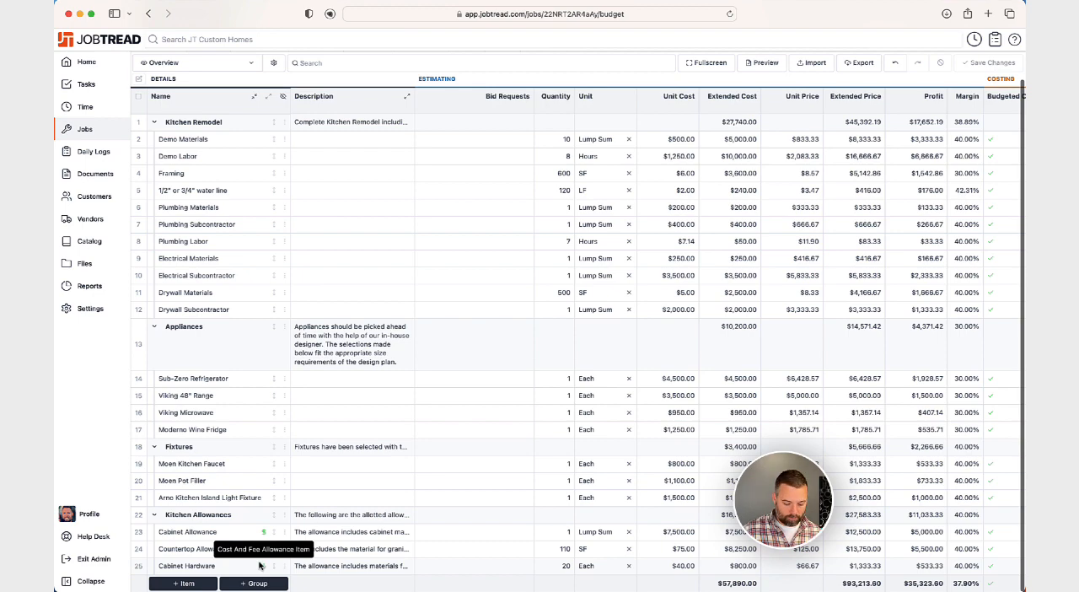
click(206, 566)
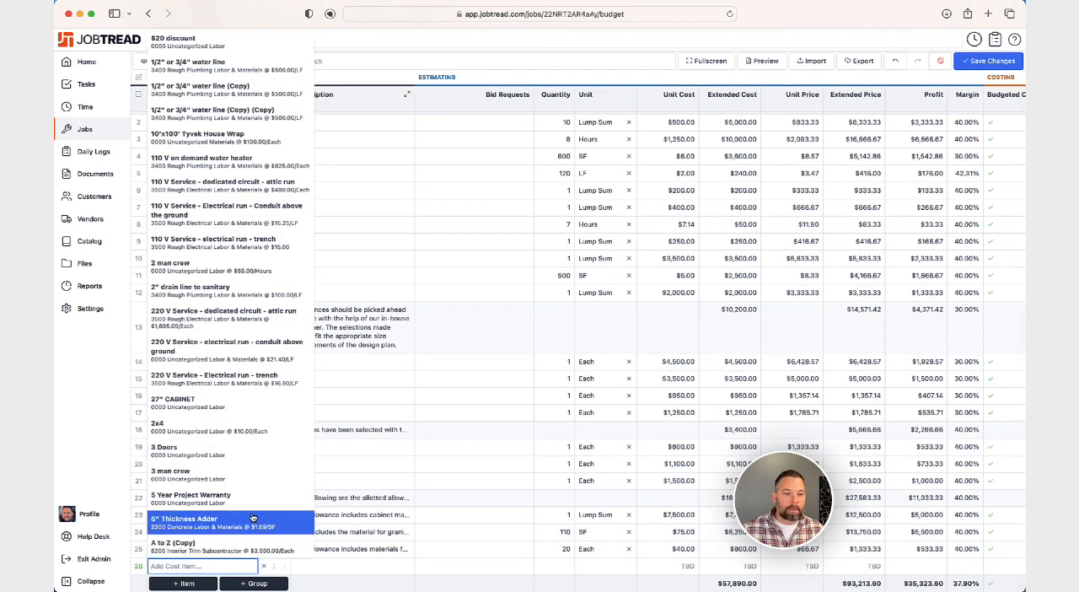
text(200 amps)
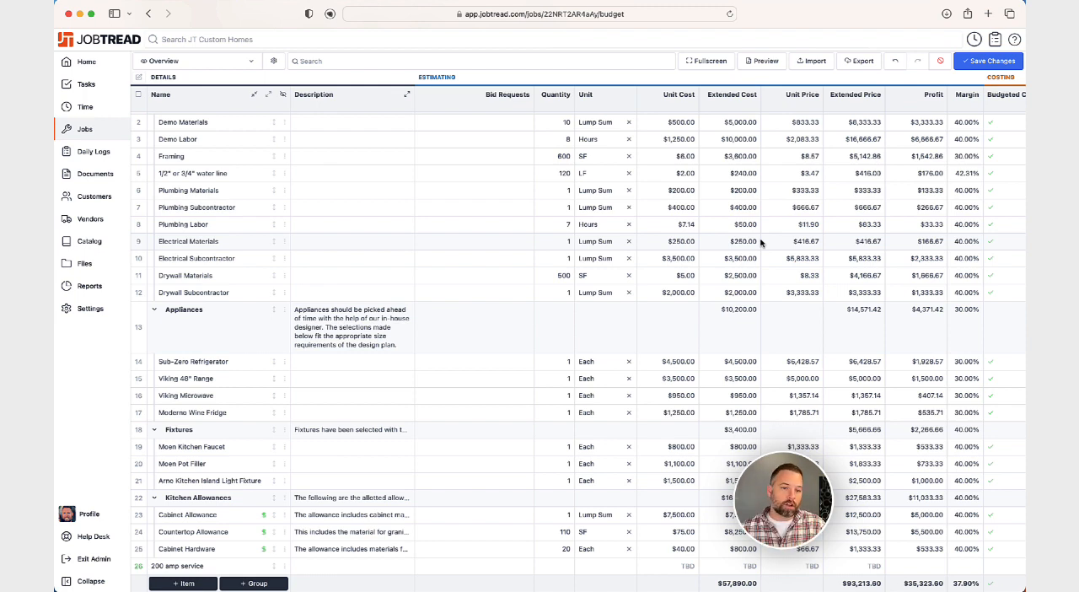
click(554, 241)
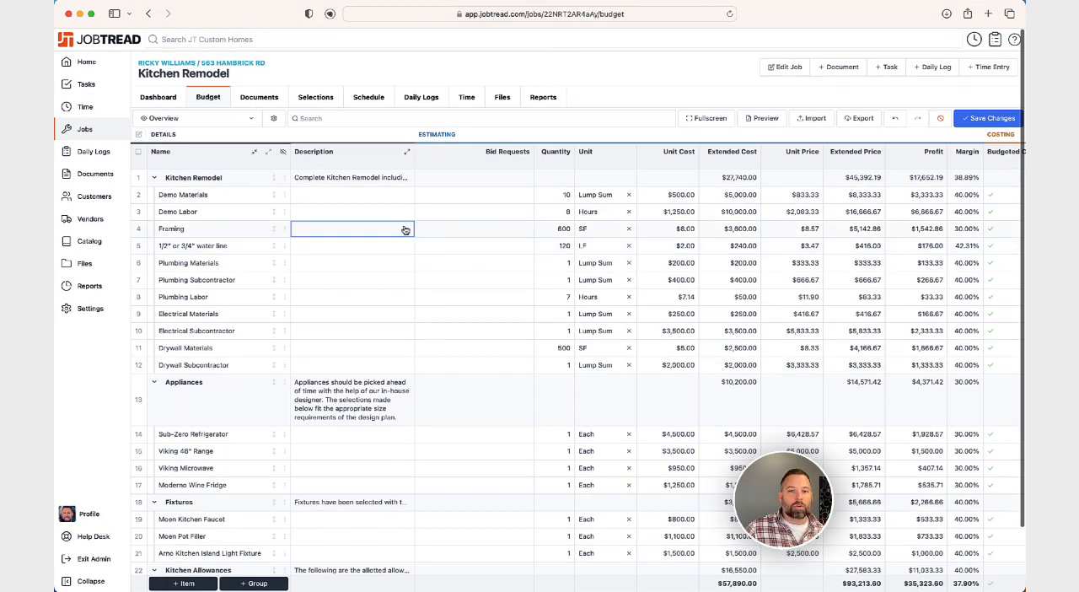
mouse_move(273, 118)
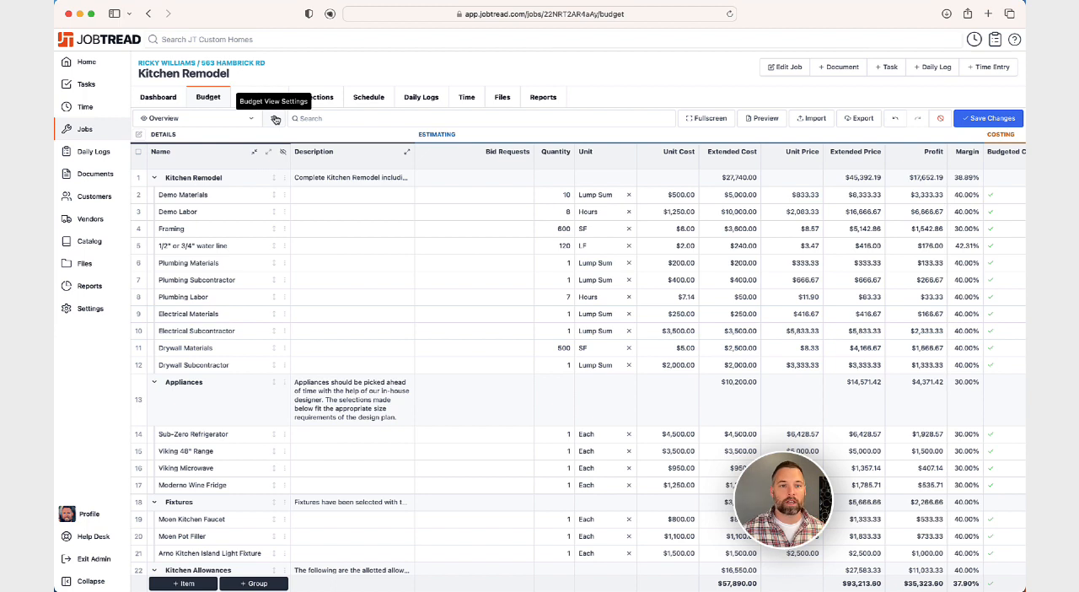
Step: In Budget View Settings, group by Cost Type, Cost Code and Allowance, then return to Cost Group
click(275, 118)
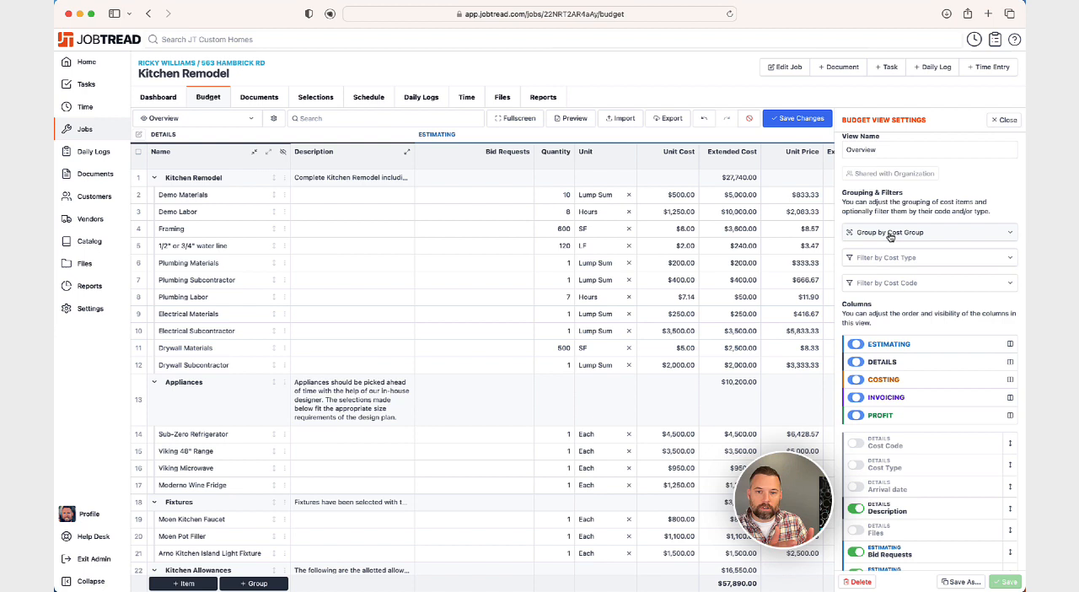
click(929, 232)
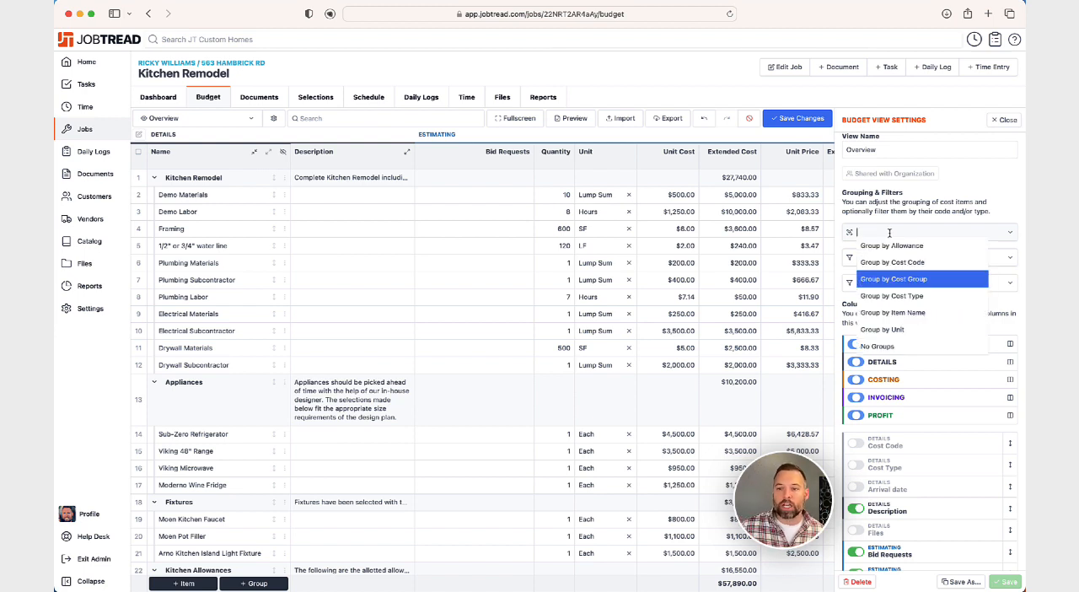
click(890, 297)
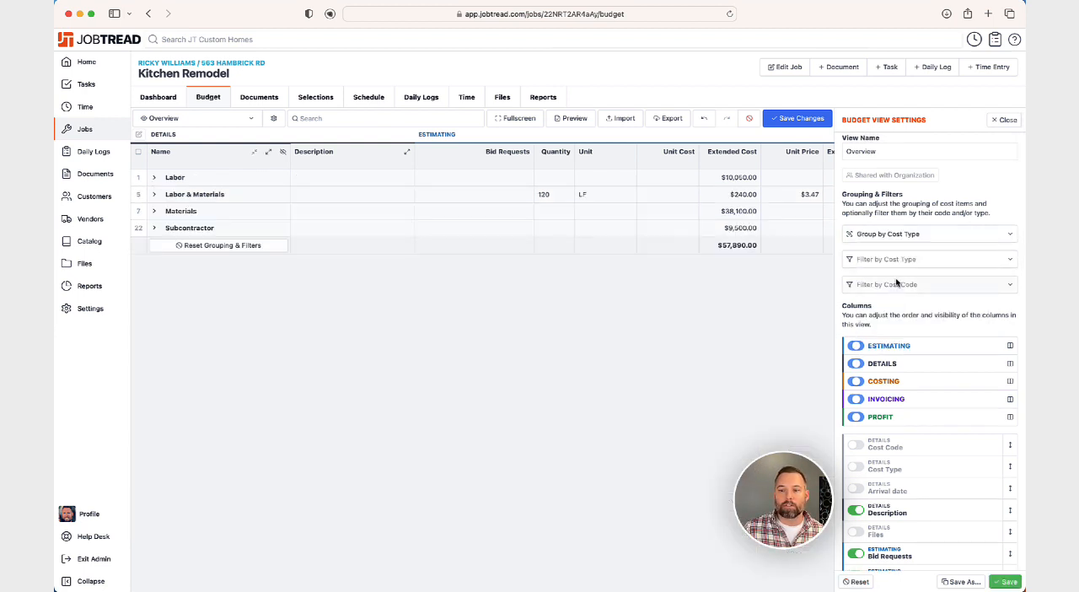
click(929, 232)
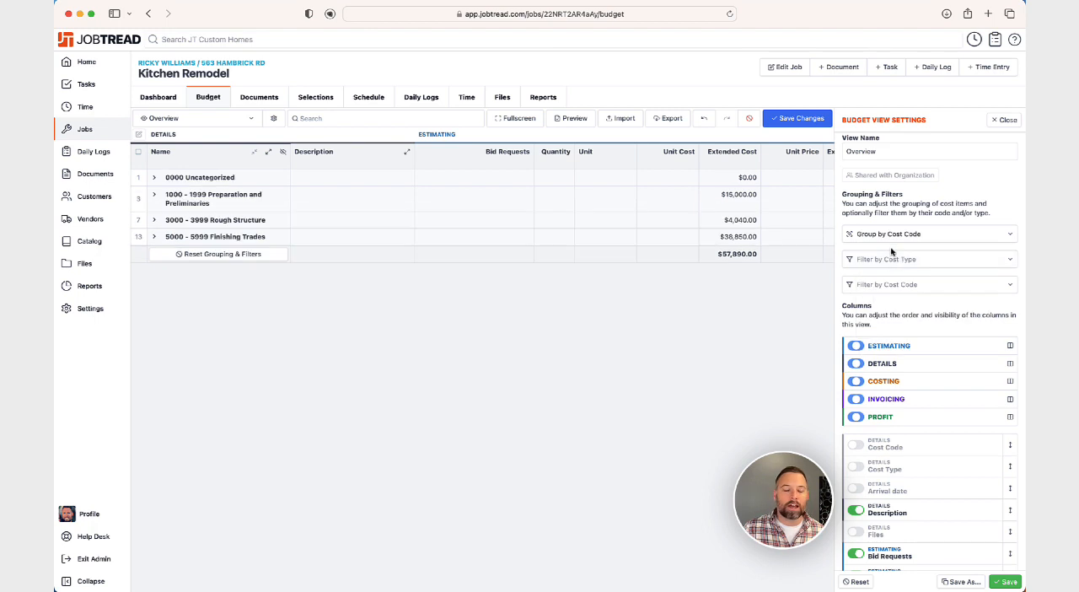
click(929, 233)
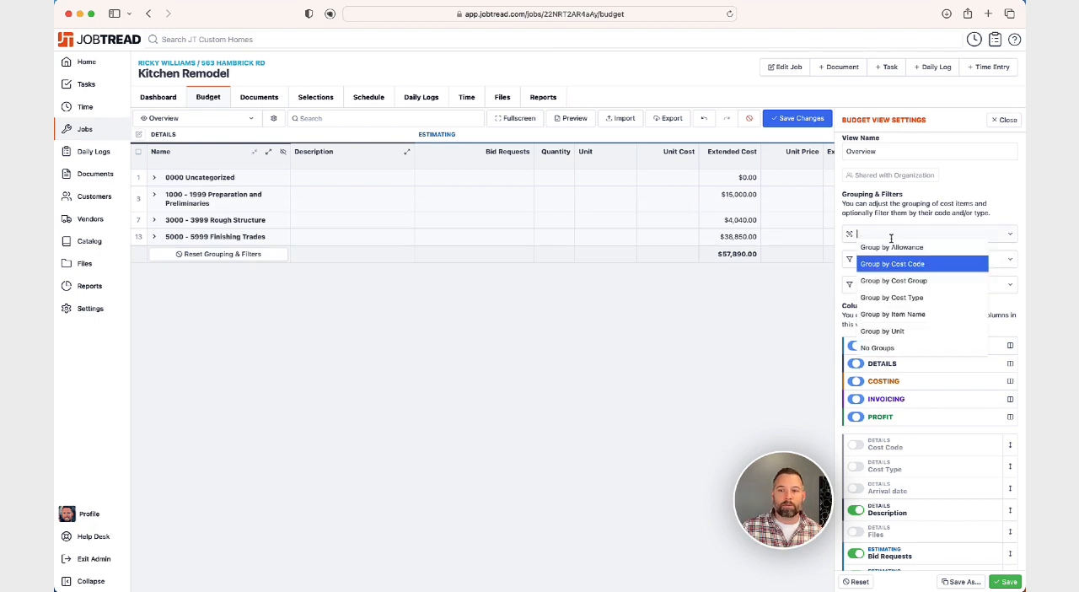
click(890, 247)
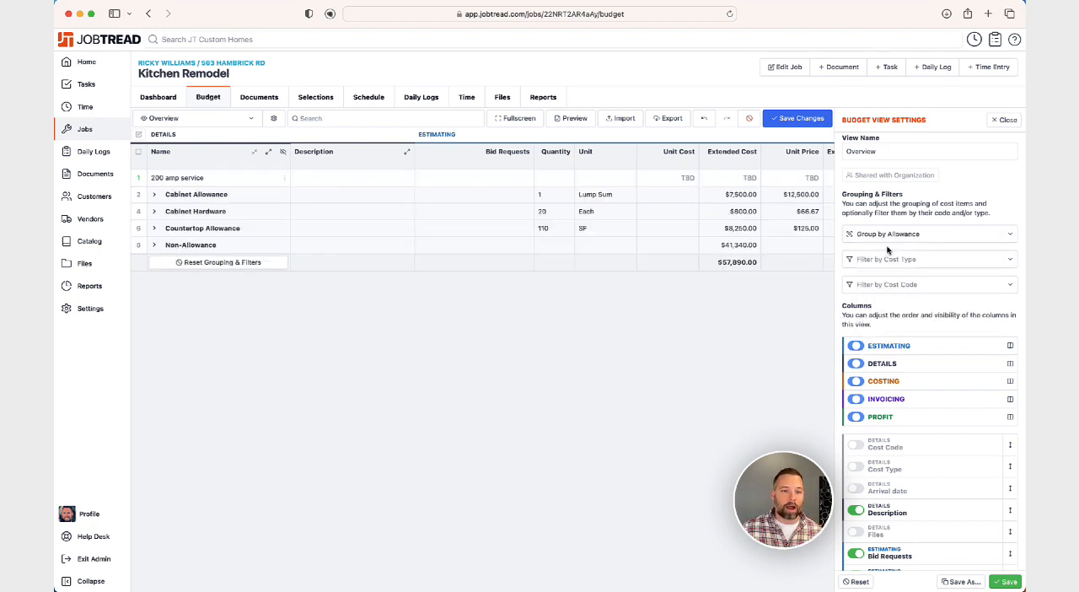
click(930, 232)
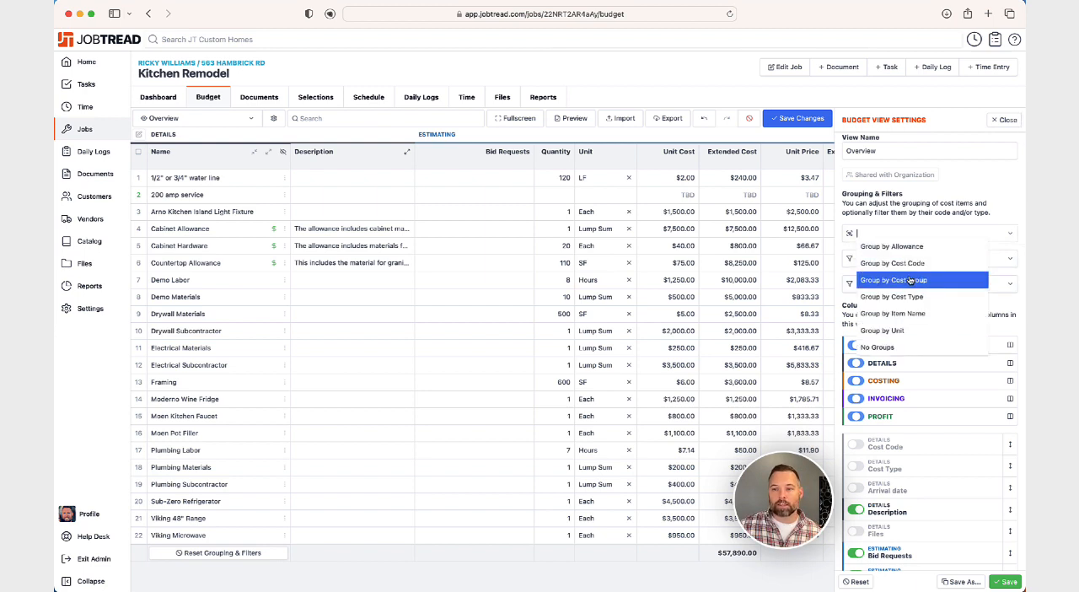
click(892, 280)
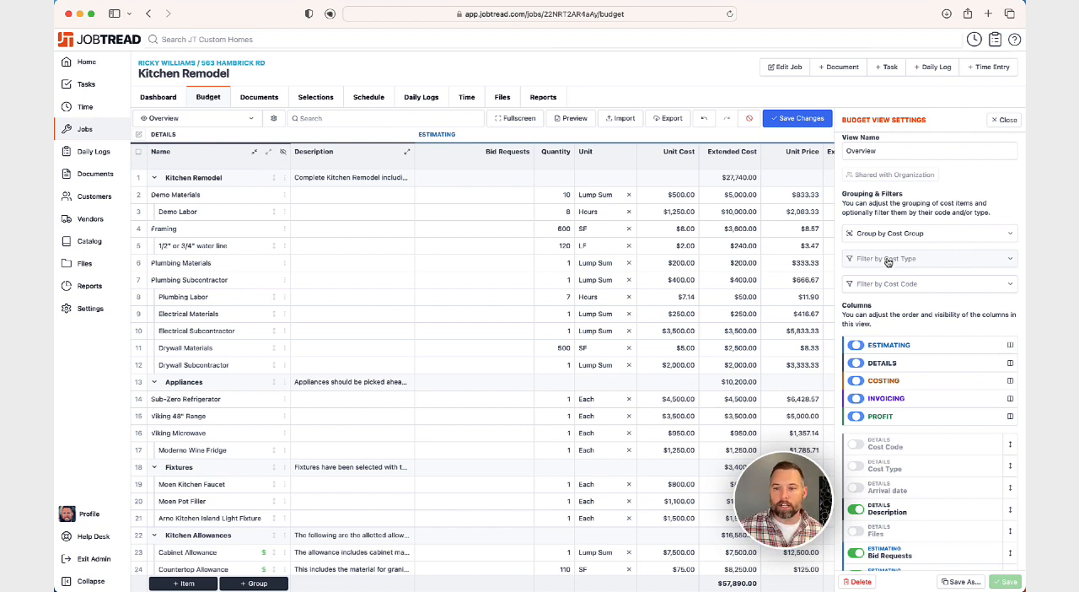
Step: Choose a cost type filter and review the column options further down the view settings
click(929, 258)
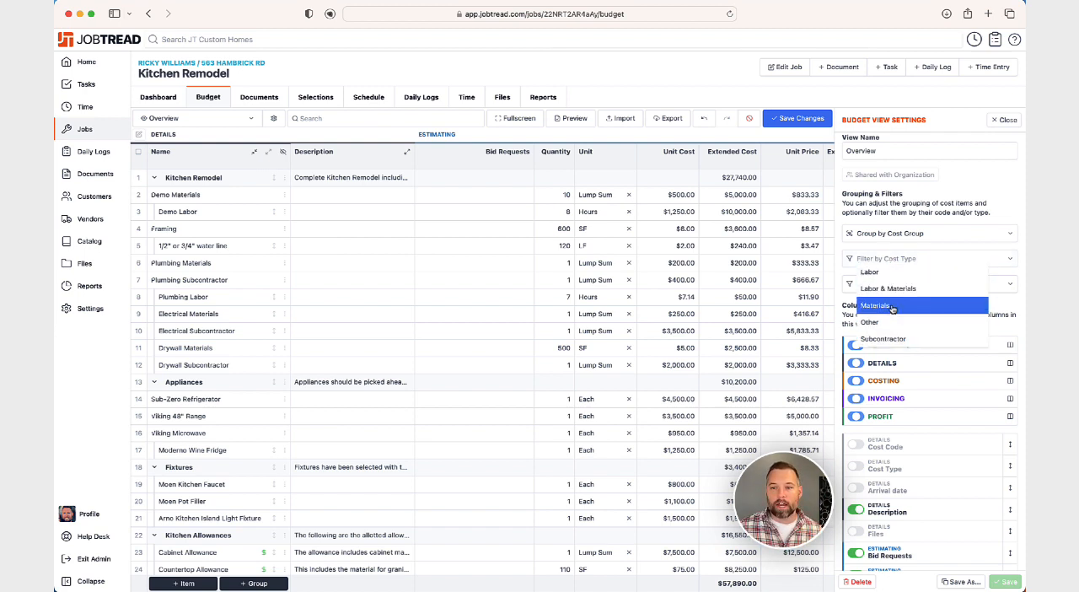
click(877, 307)
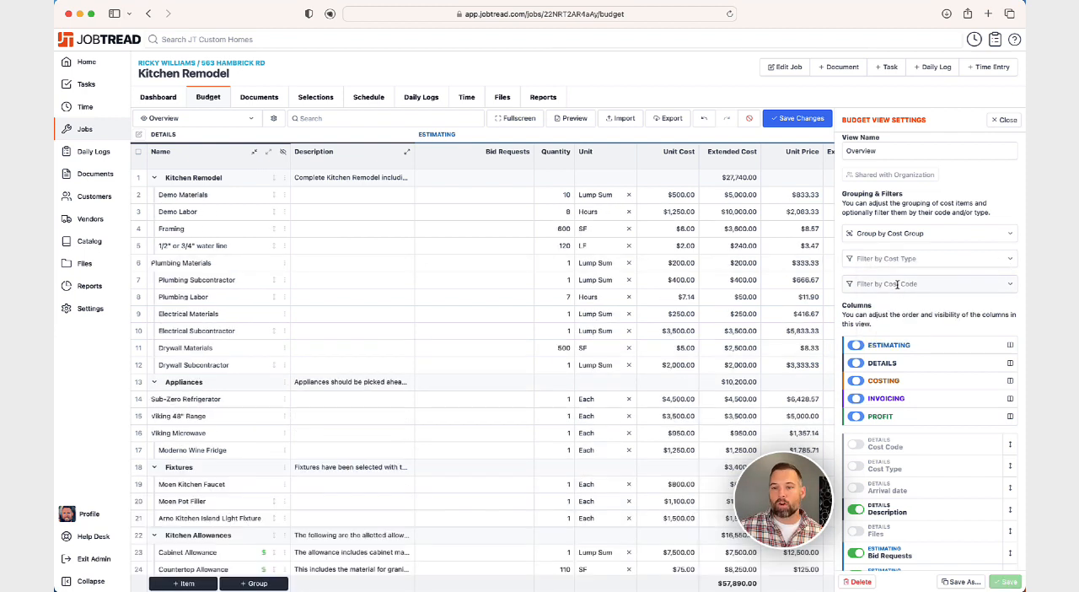
click(929, 283)
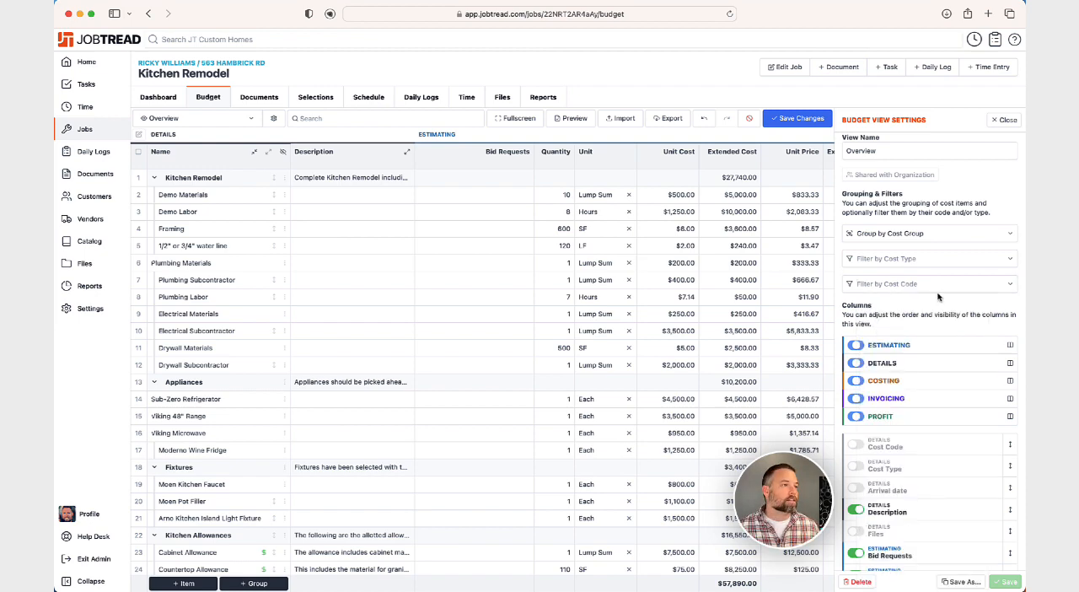
scroll(down, 3)
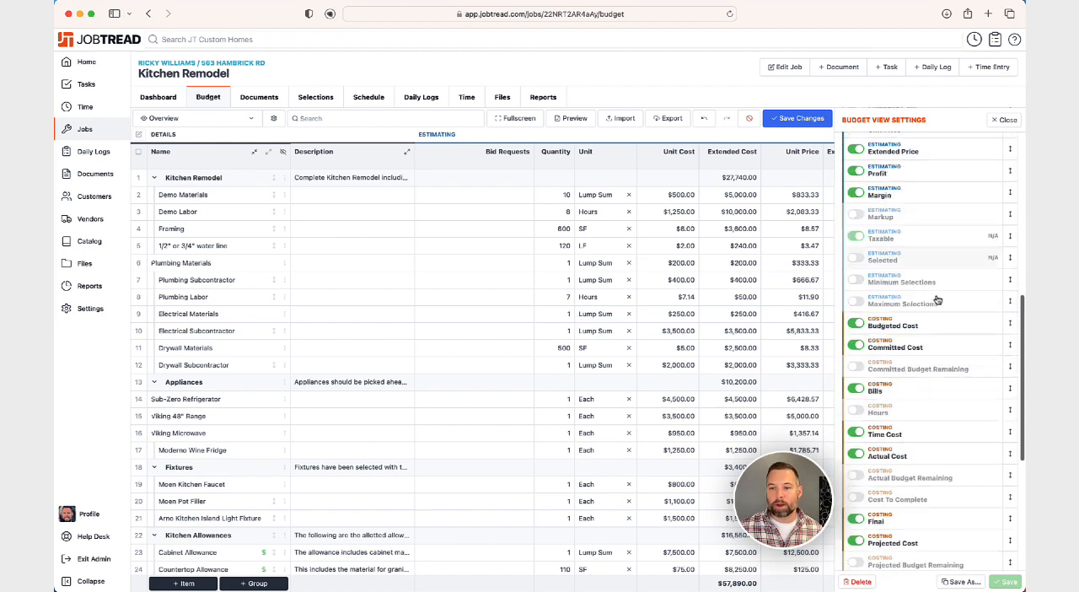
scroll(down, 3)
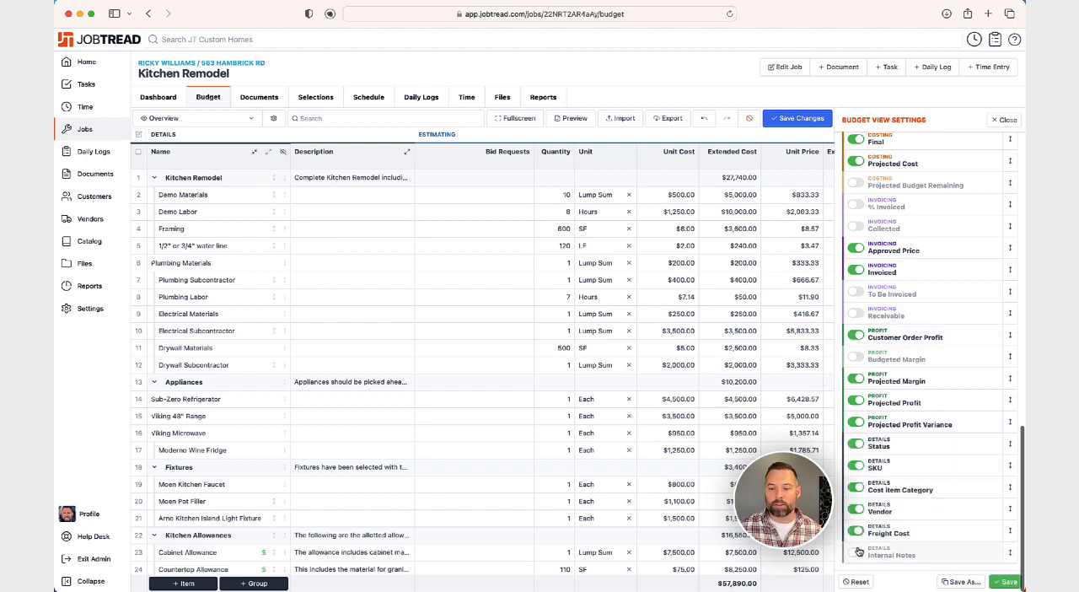
Step: Include Freight Cost in the view, set a line's category, status Received and freight cost 456, and save
click(1002, 118)
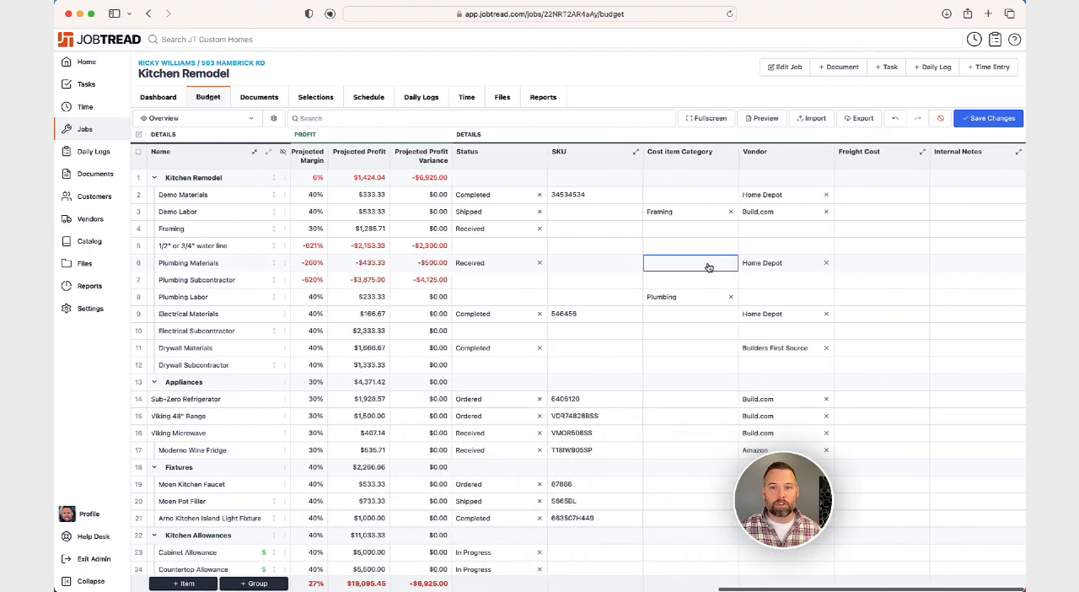
click(689, 246)
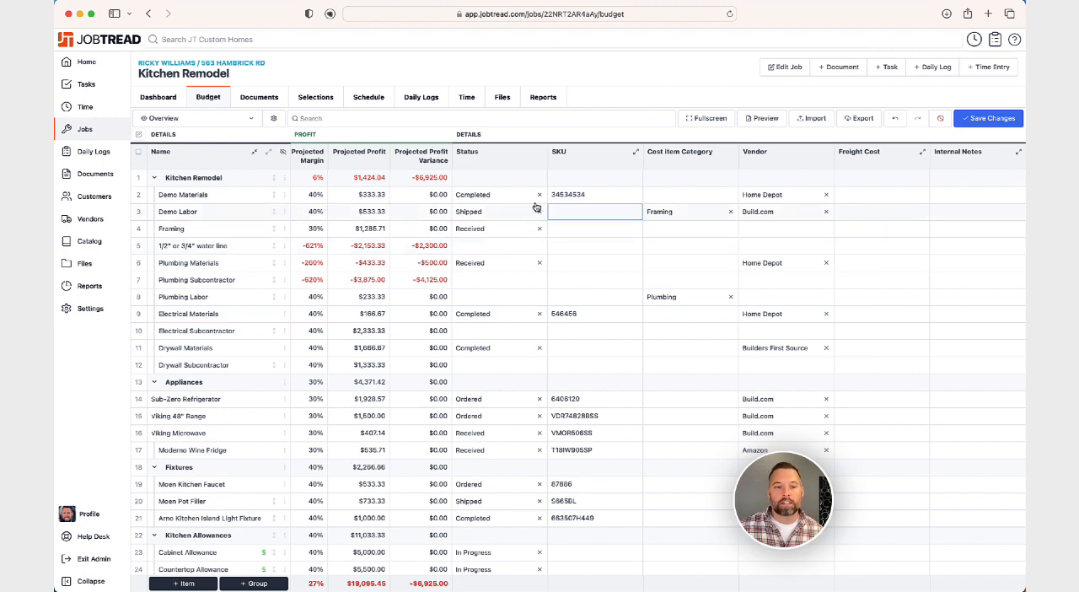
click(493, 196)
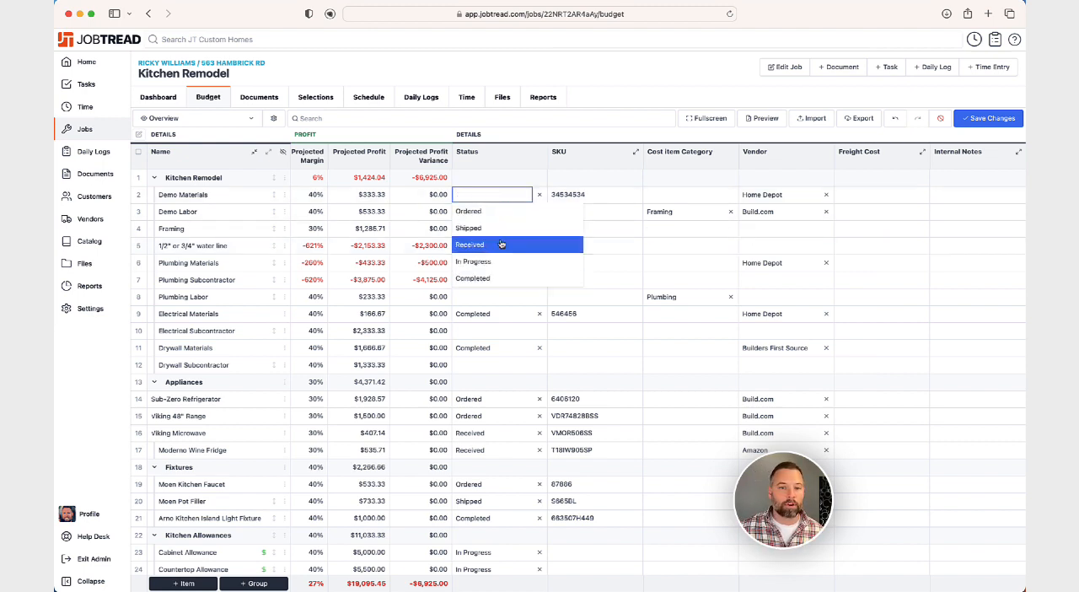
click(469, 244)
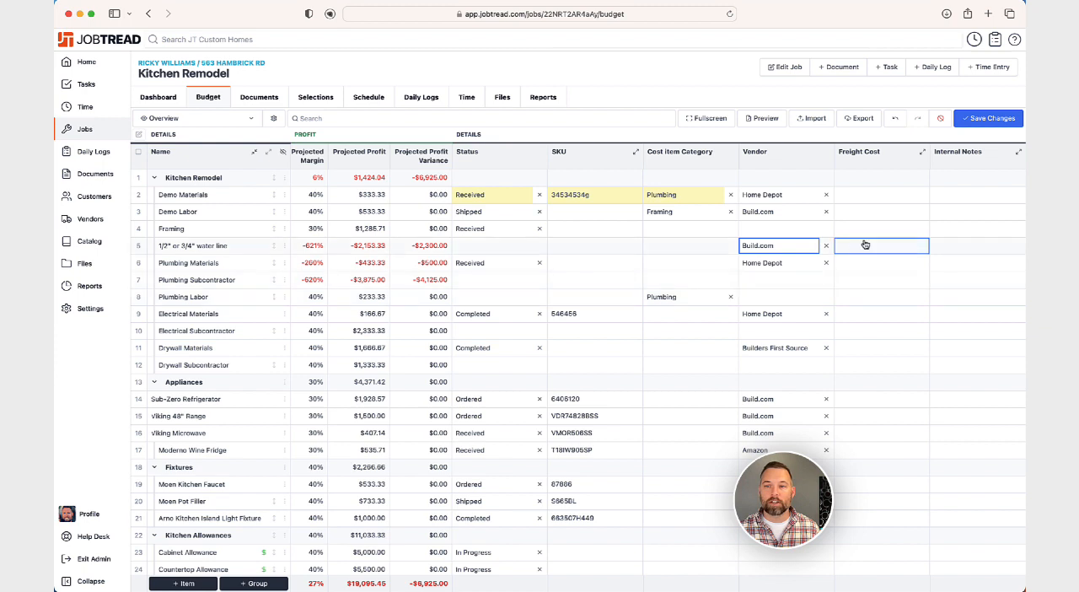
text(456)
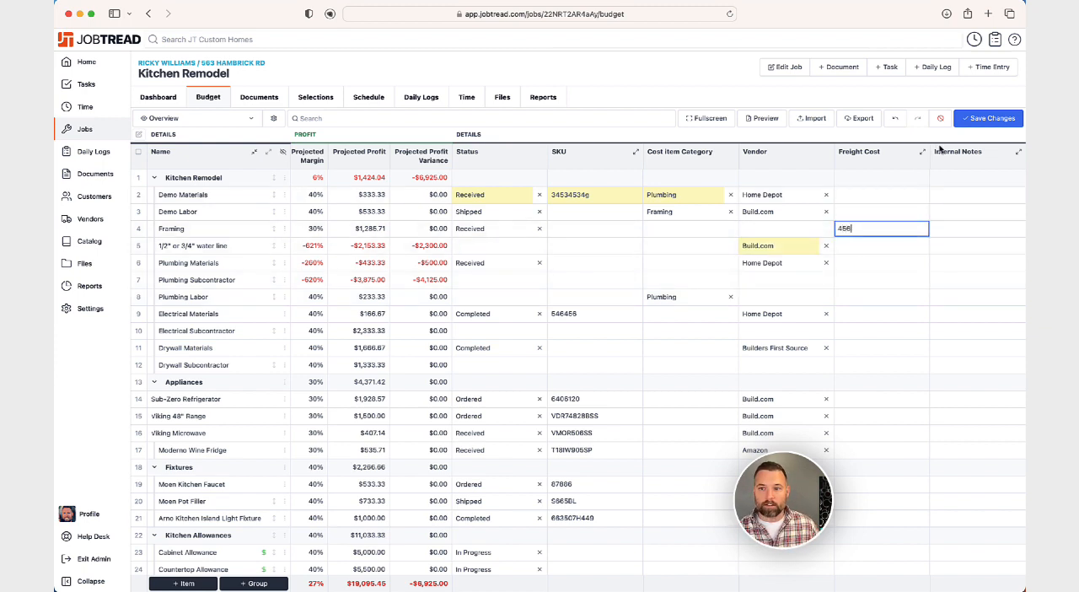
click(893, 118)
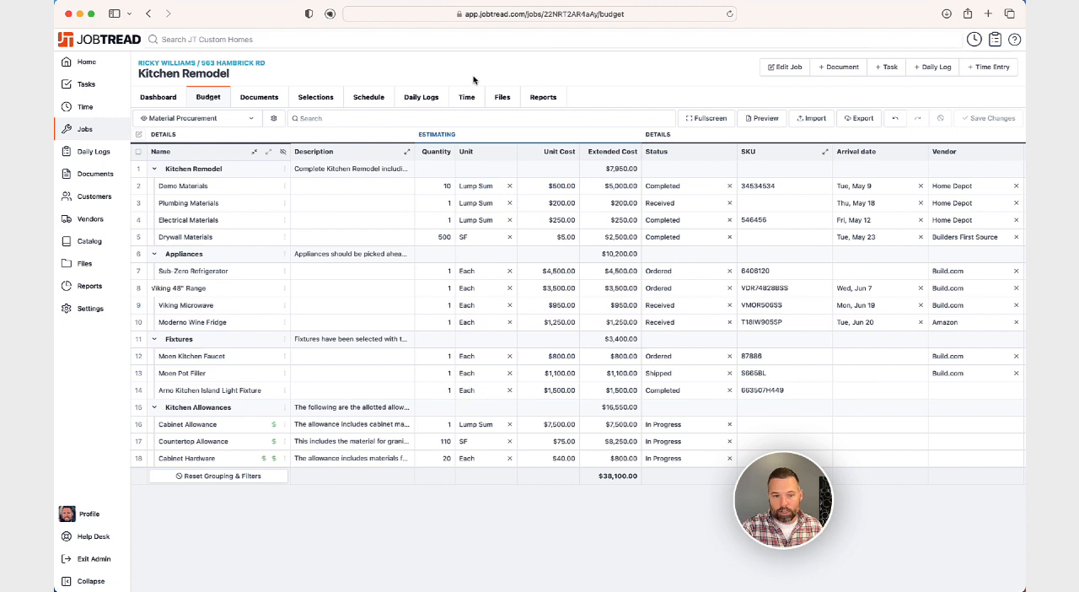
mouse_move(598, 128)
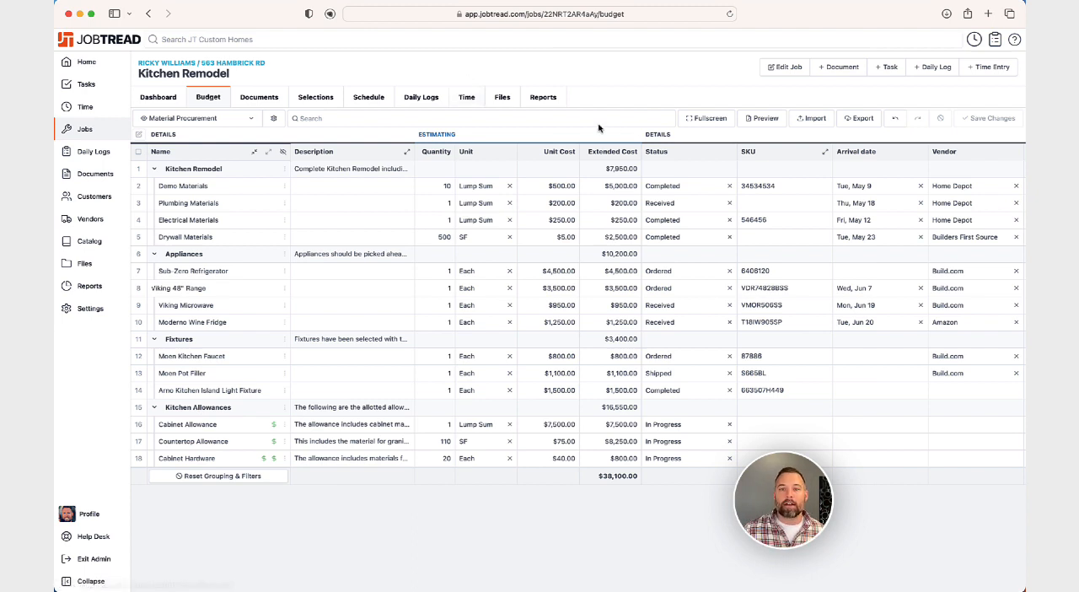
mouse_move(612, 151)
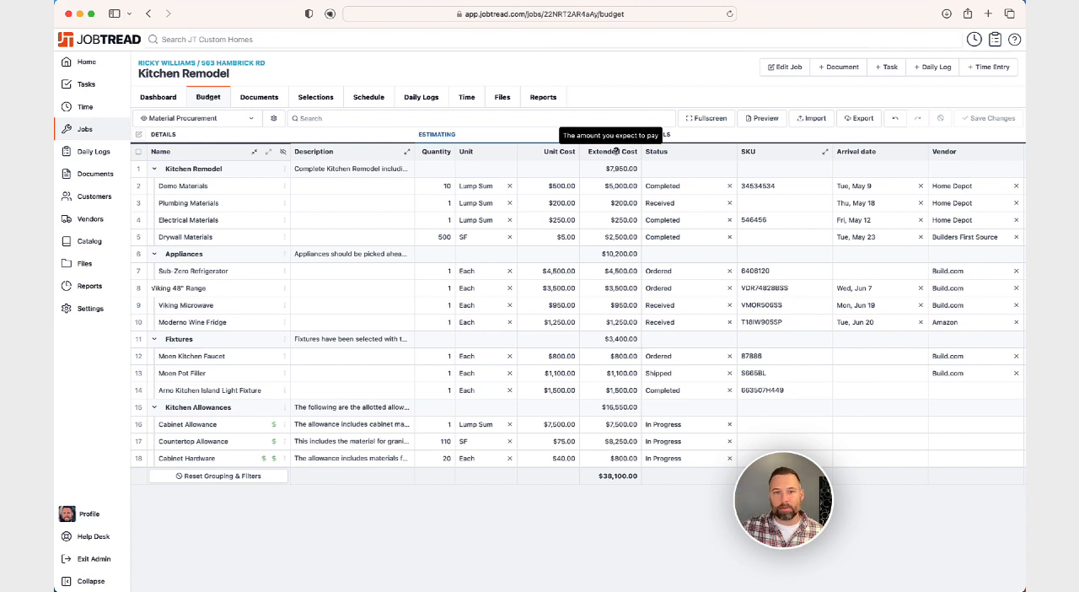
click(546, 220)
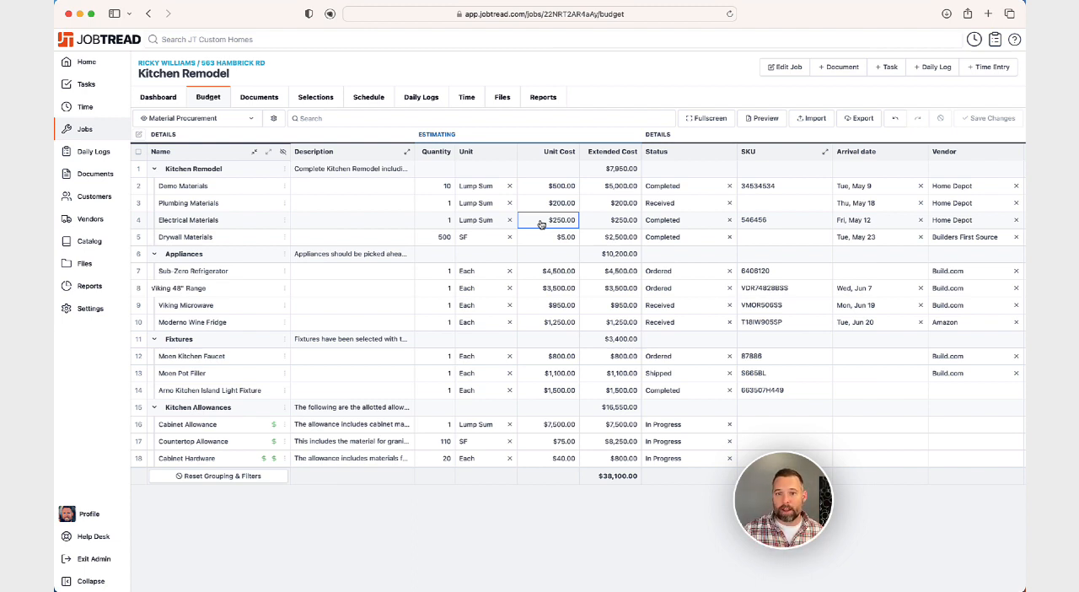
click(683, 186)
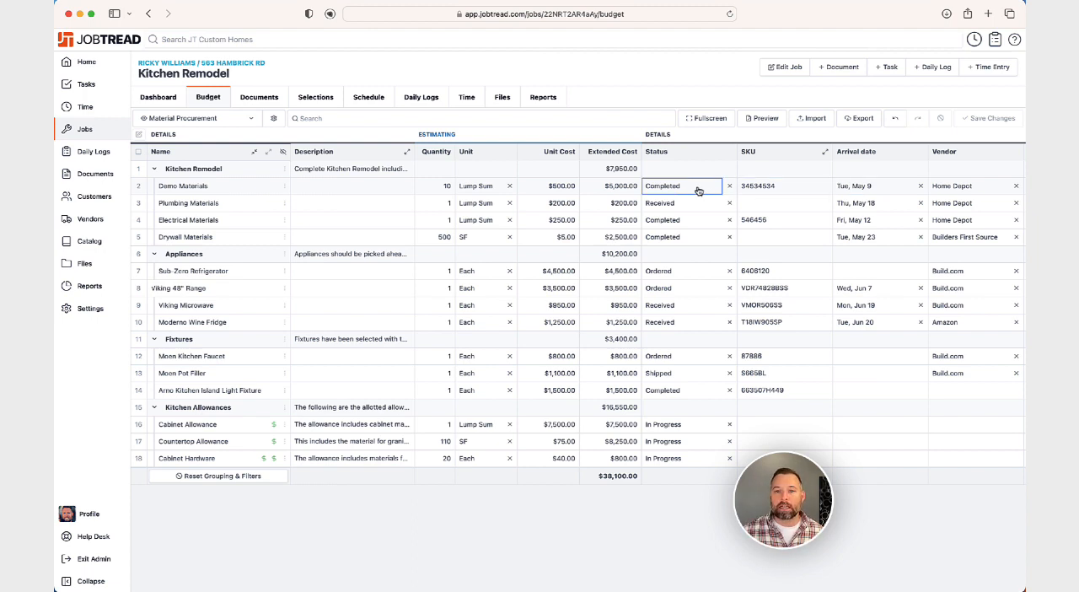
click(681, 185)
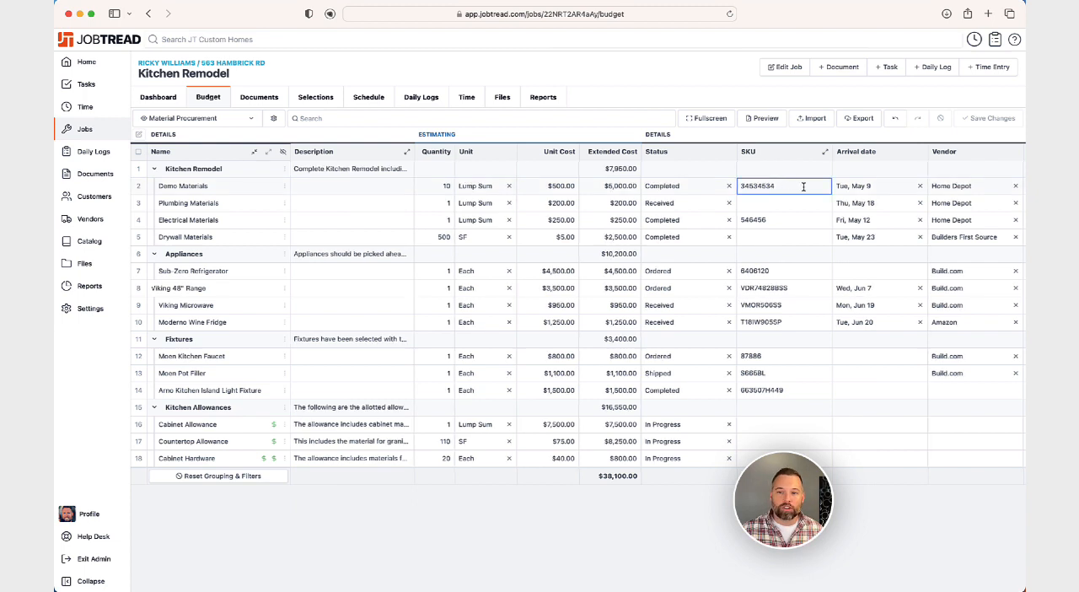
click(967, 186)
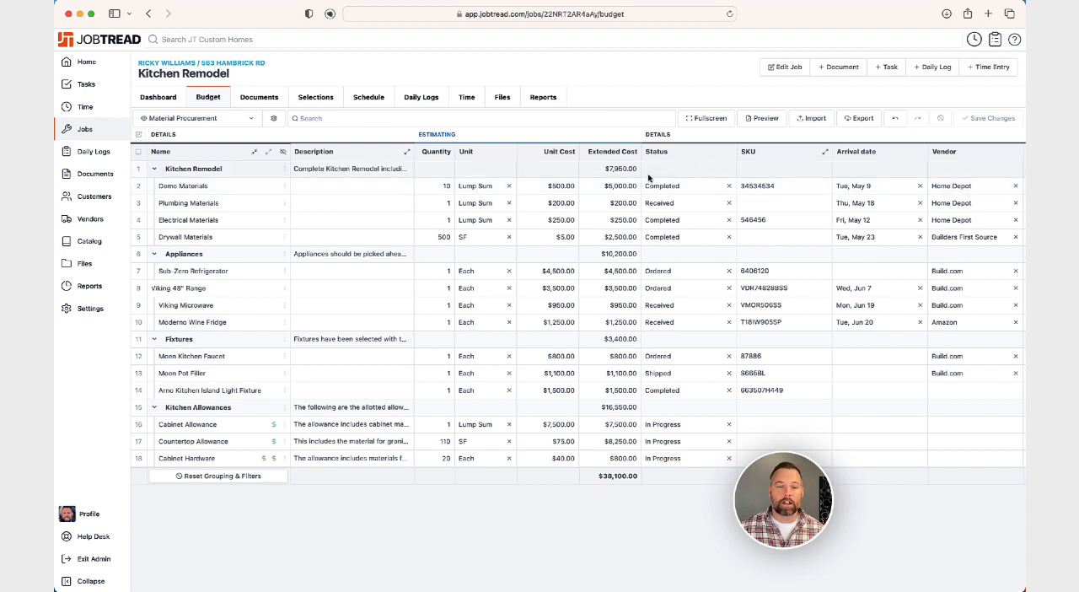
click(479, 185)
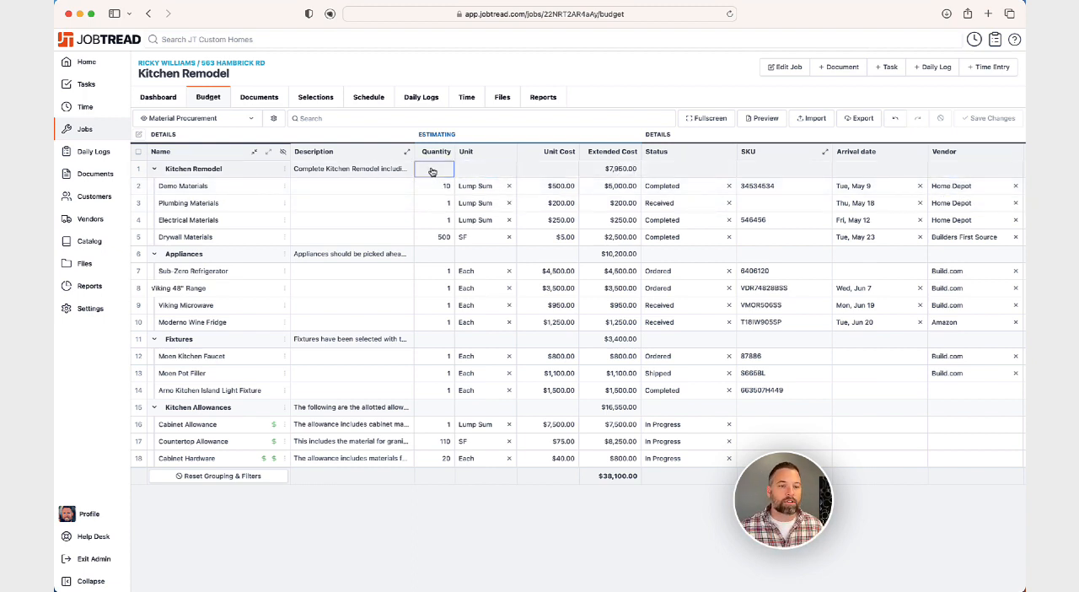
Step: Show the Custom Fields settings scrolled to the Cost Items fields (status, SKU, vendor, freight cost)
click(216, 322)
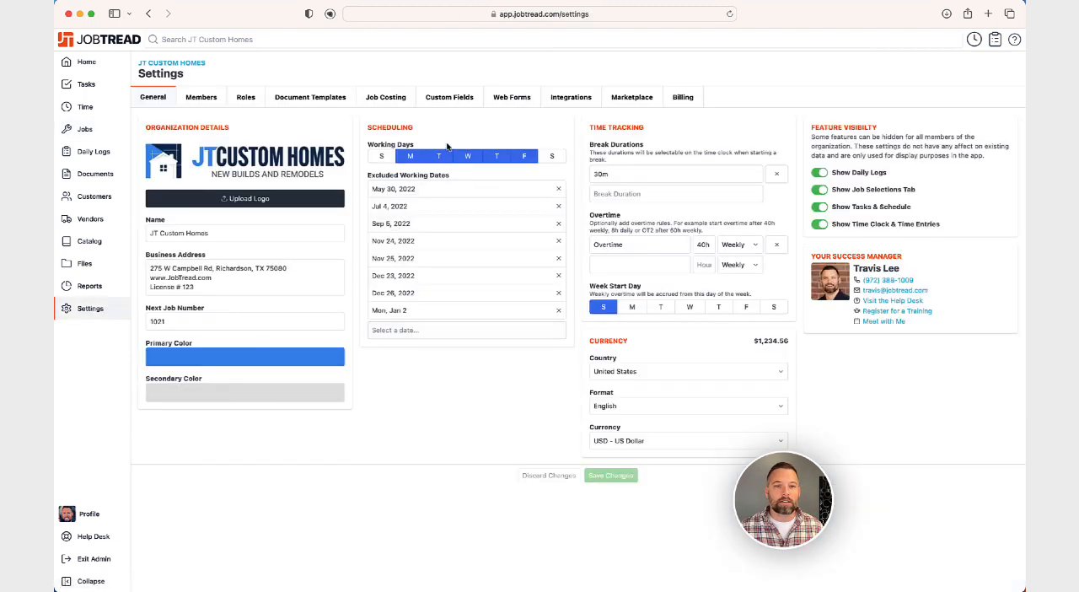
click(449, 96)
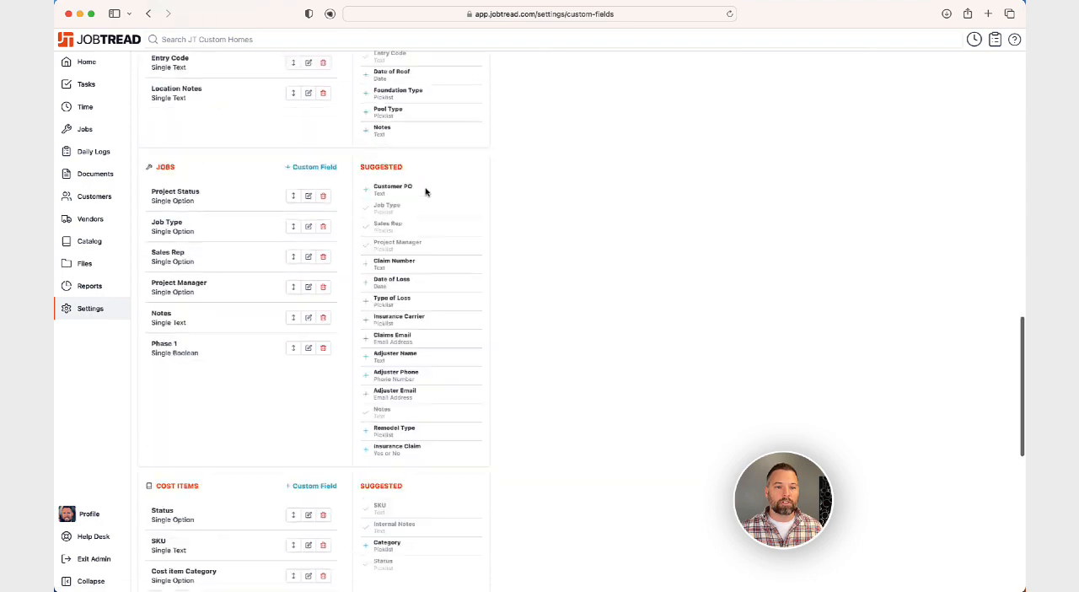
scroll(down, 3)
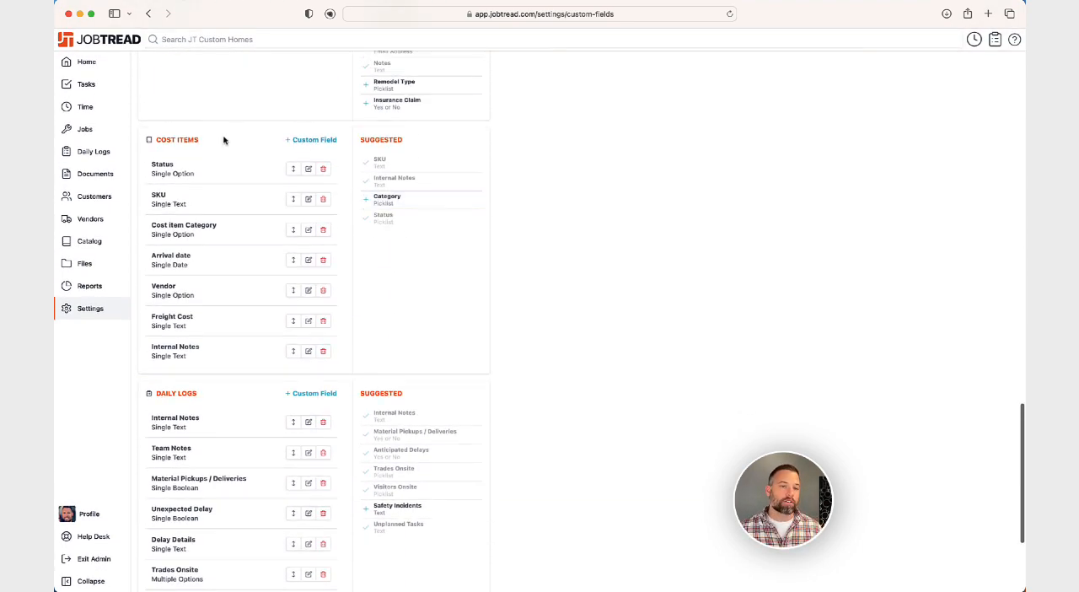
mouse_move(391, 213)
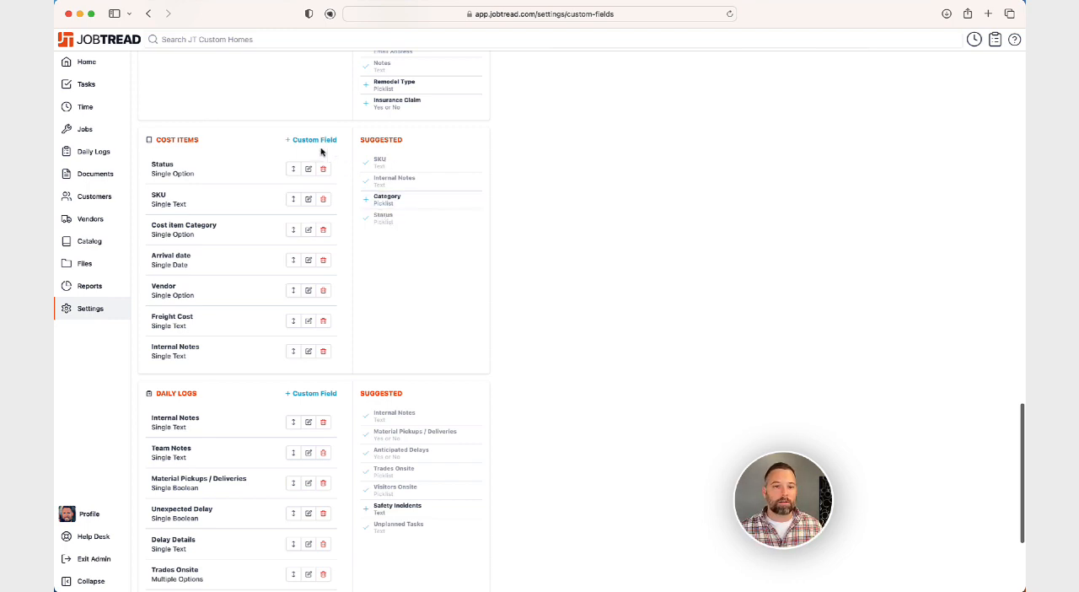
click(310, 138)
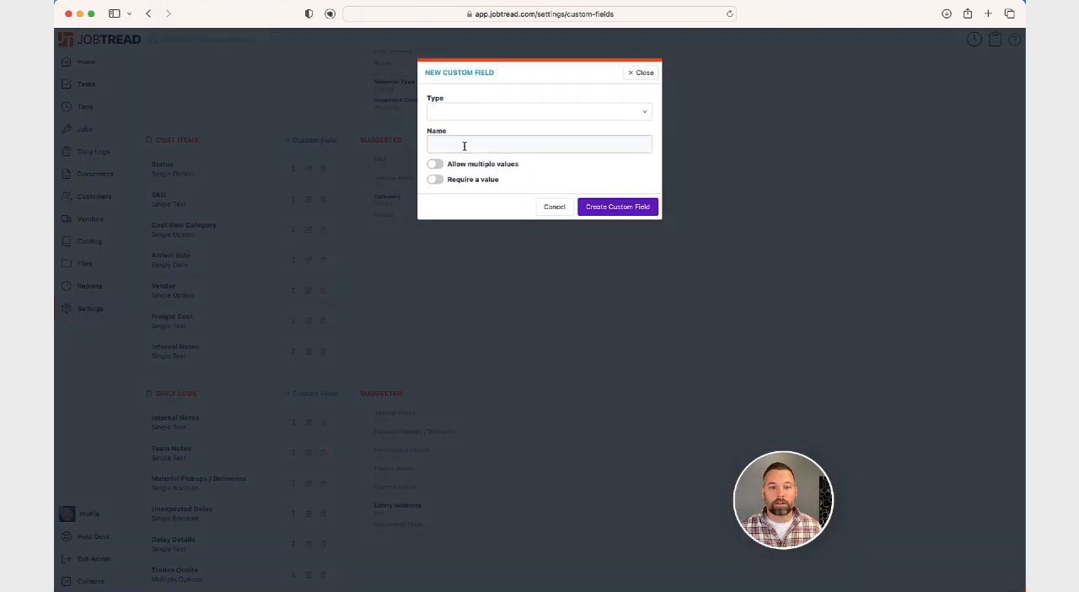
click(540, 112)
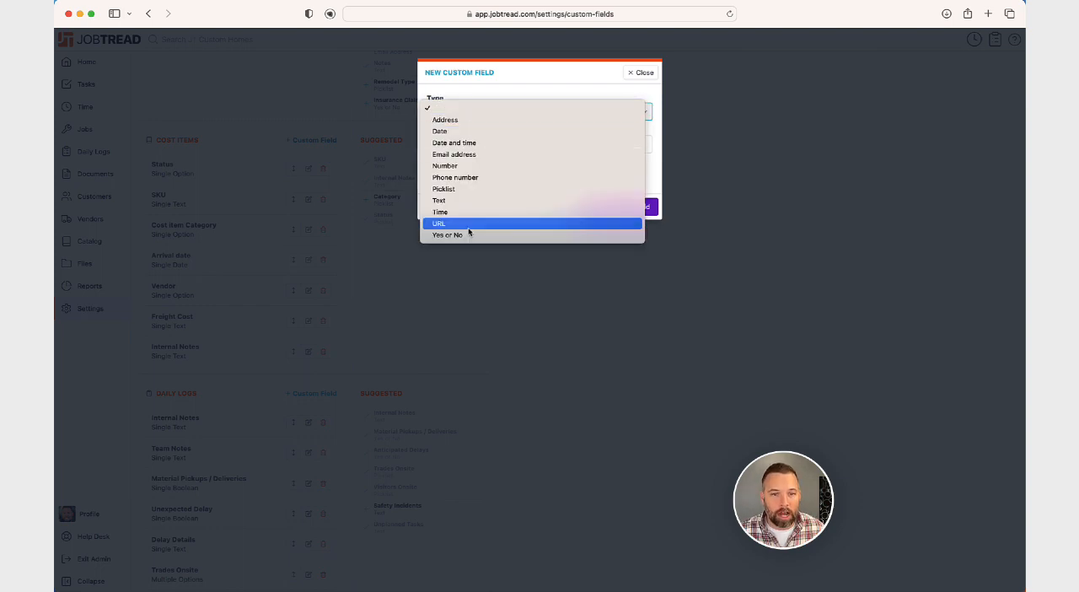
mouse_move(479, 155)
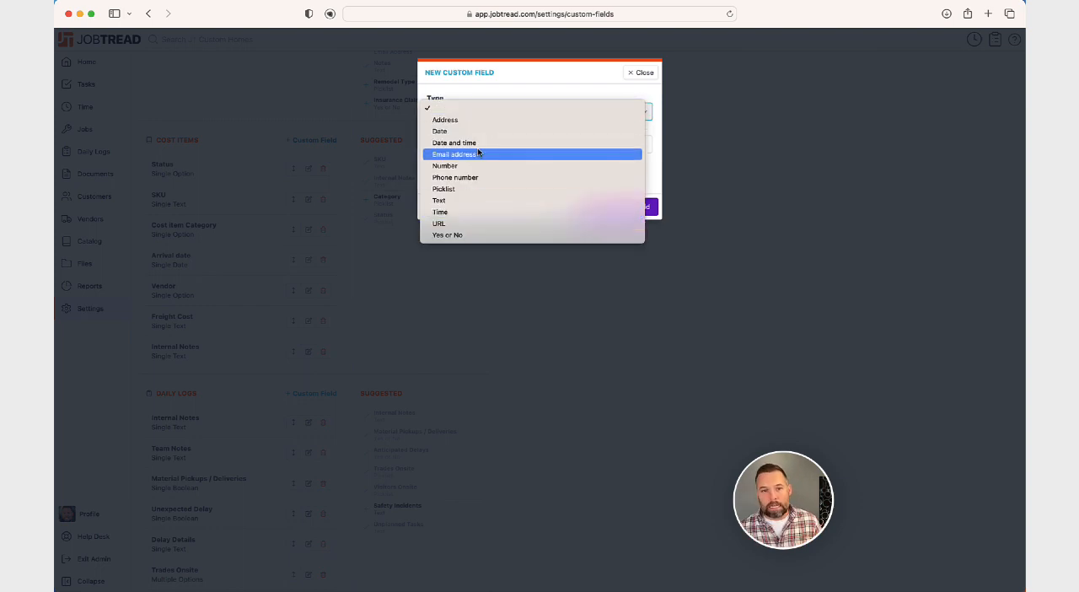
mouse_move(476, 213)
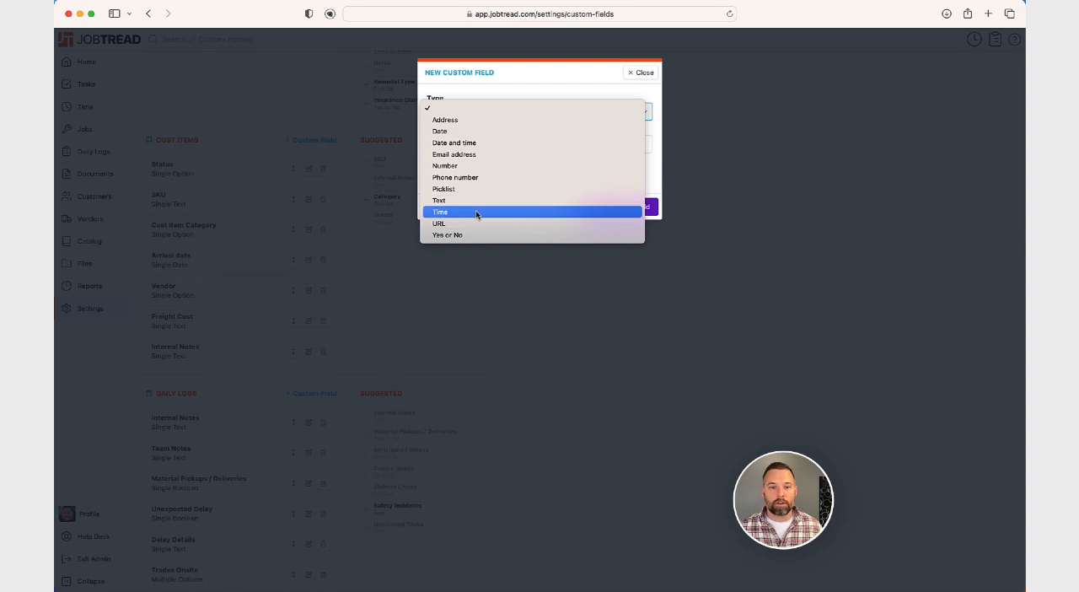
mouse_move(573, 223)
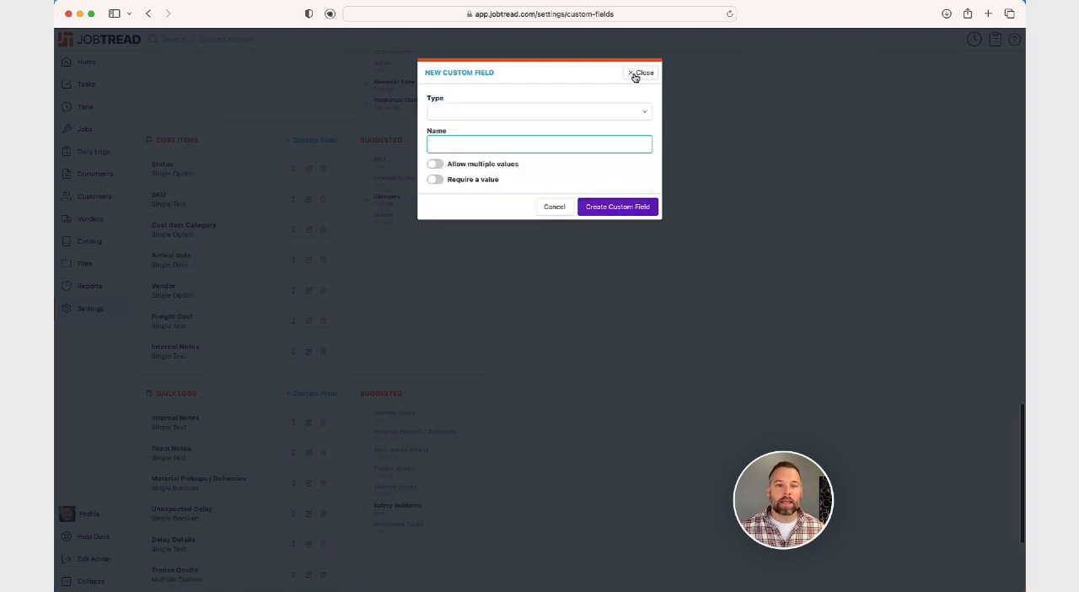
click(640, 72)
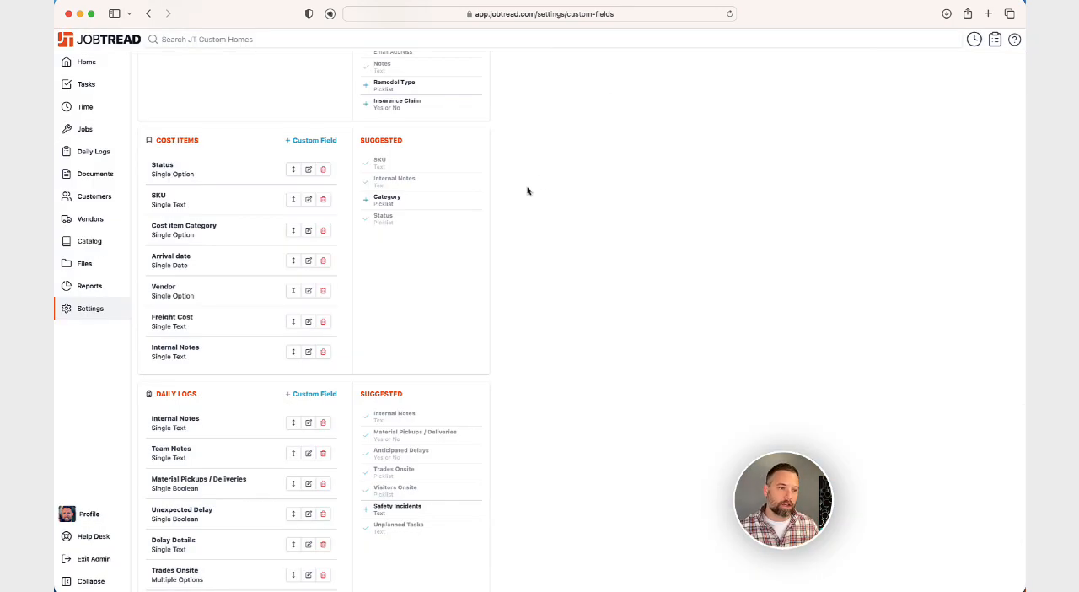